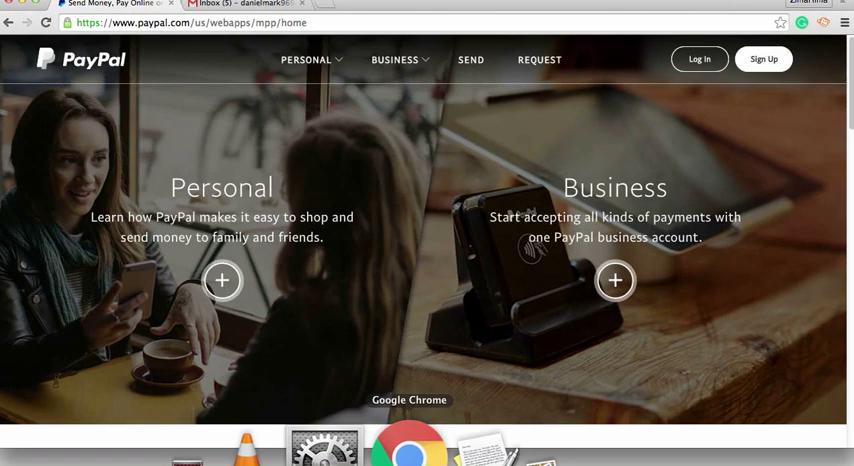
- Open PayPal's worldwide country list from the footer flag and scroll to Africa's countries, including Nigeria
left_click(223, 277)
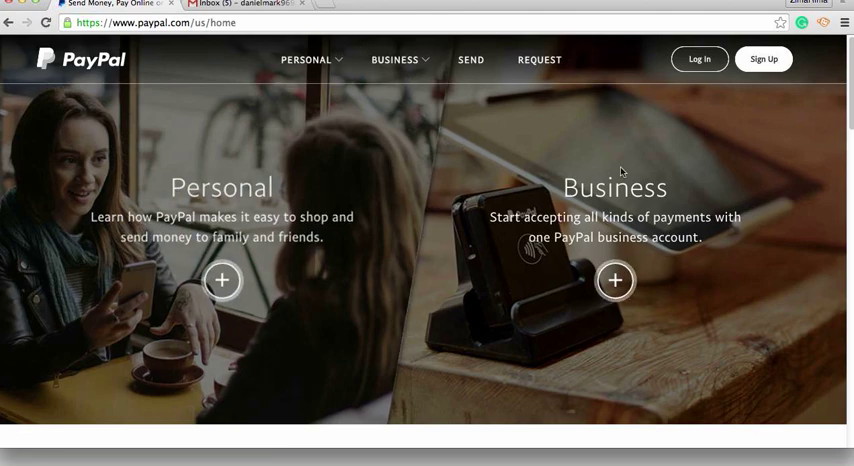
scroll("down", 3)
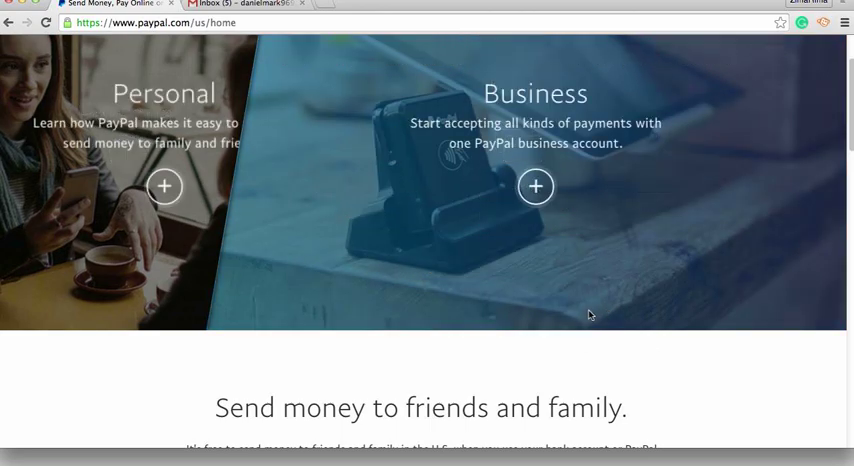
left_click(534, 187)
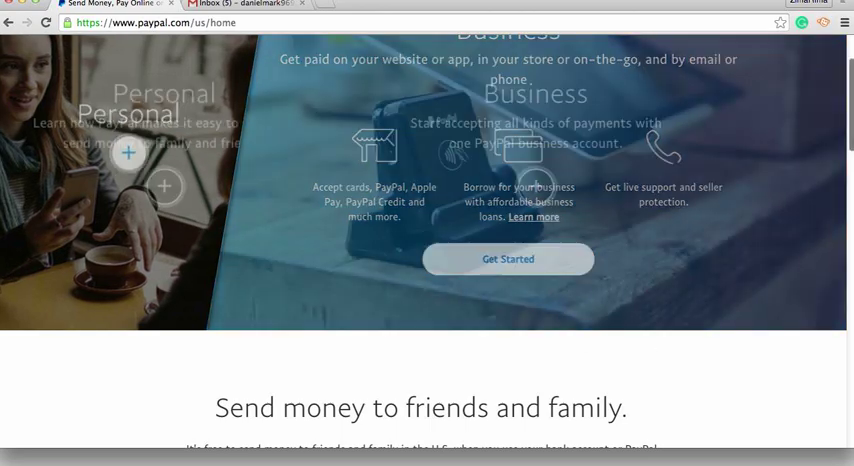
scroll("down", 3)
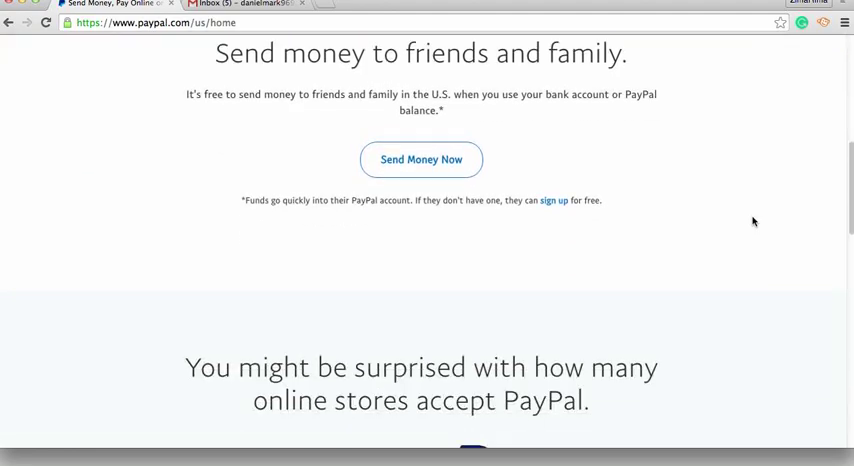
scroll("down", 3)
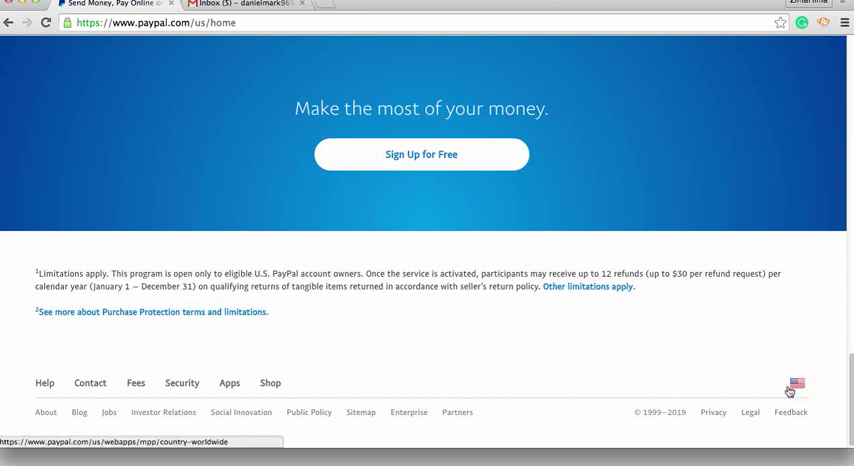
mouse_move(796, 381)
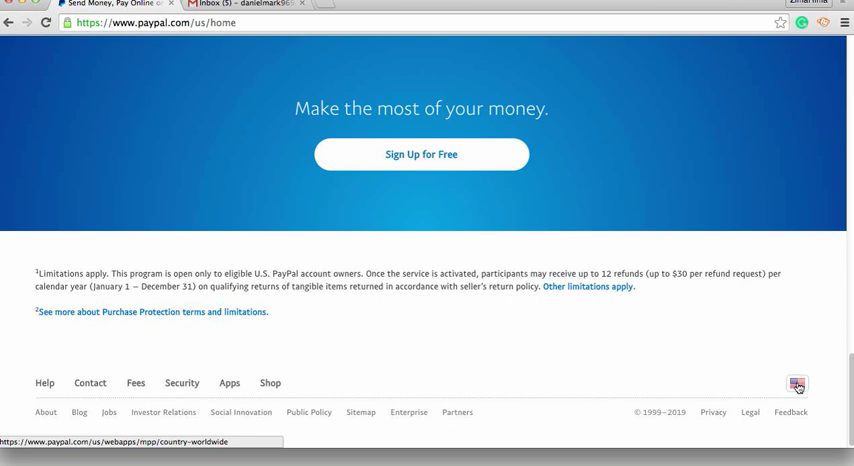
left_click(795, 383)
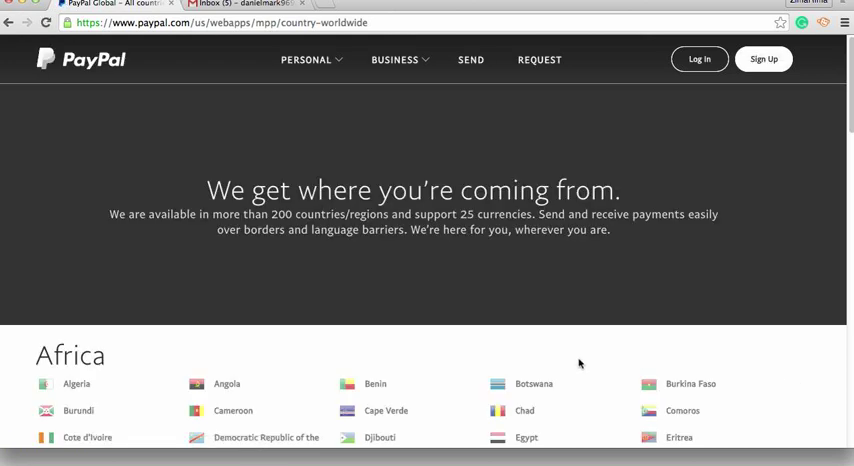
scroll("down", 3)
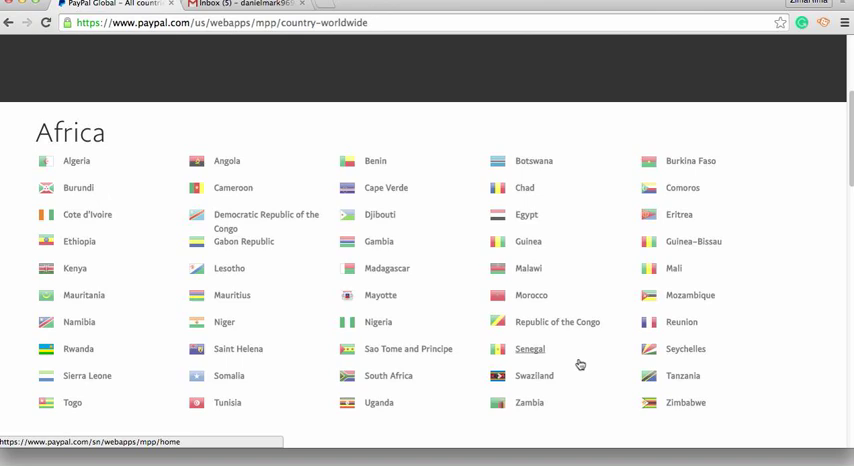
scroll("down", 3)
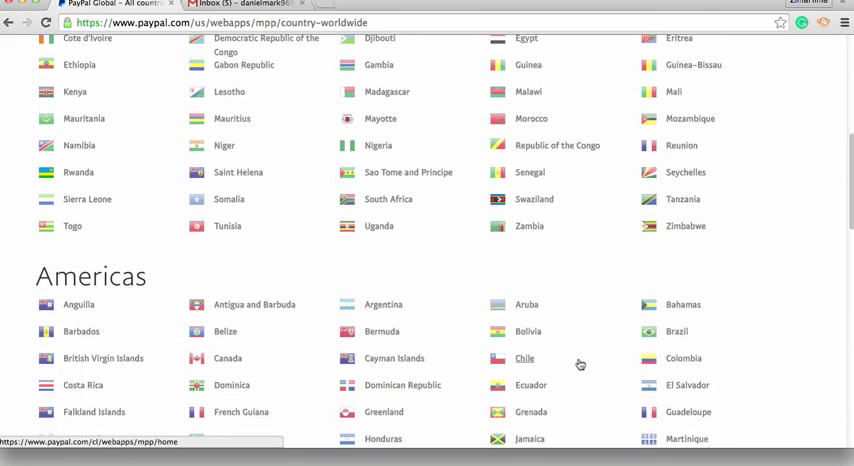
scroll("down", 3)
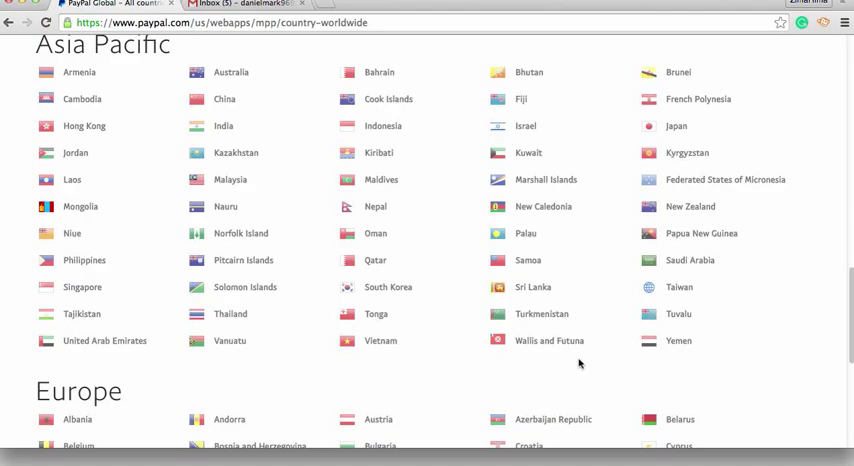
scroll("up", 3)
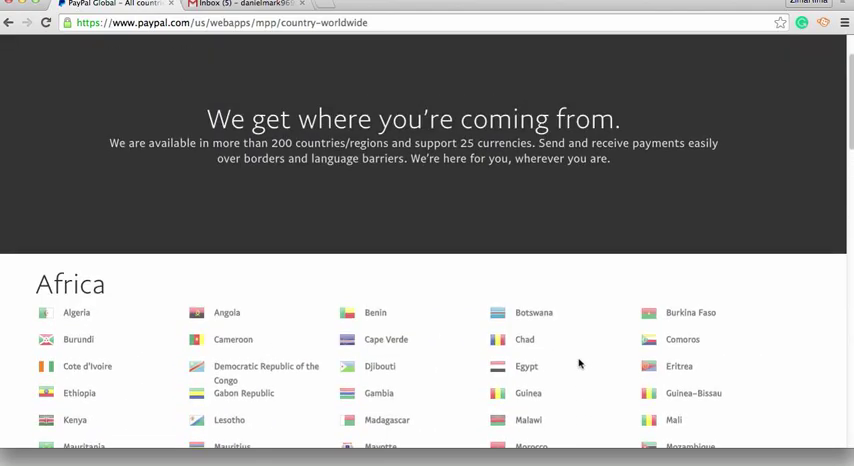
scroll("down", 3)
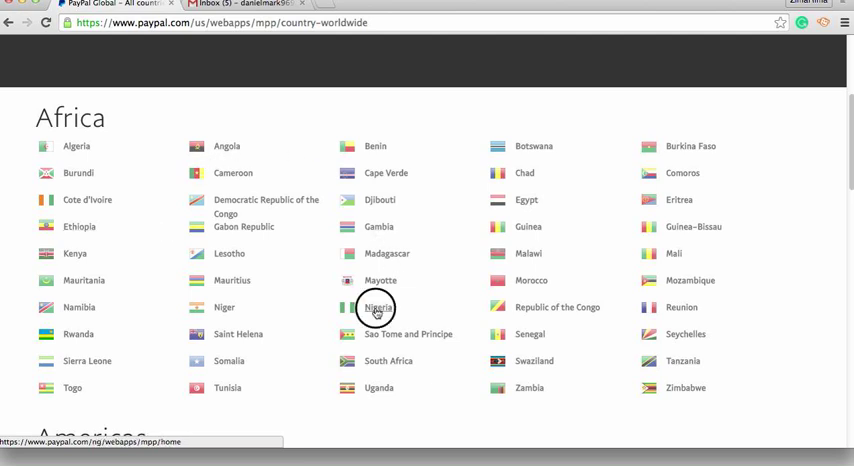
- Go to PayPal's Nigeria site by choosing Nigeria under Africa
left_click(377, 307)
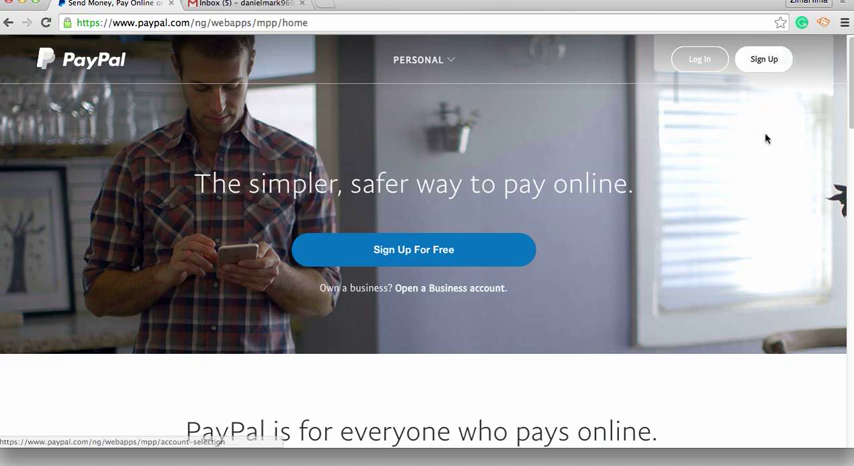
mouse_move(776, 59)
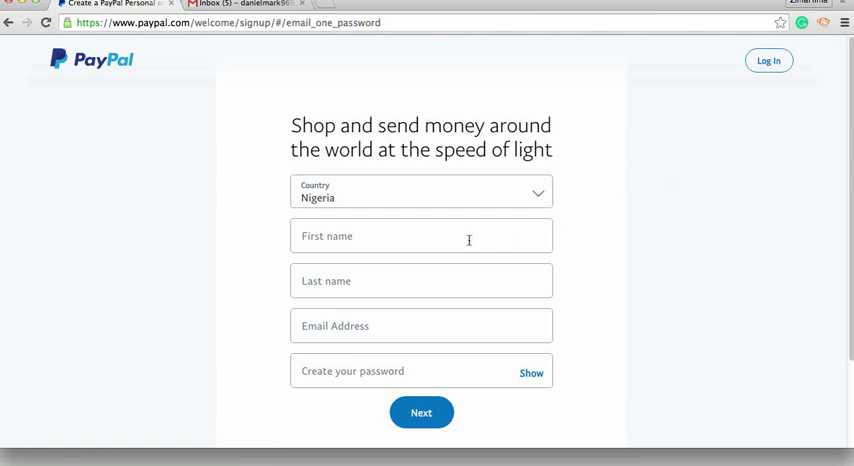
mouse_move(465, 238)
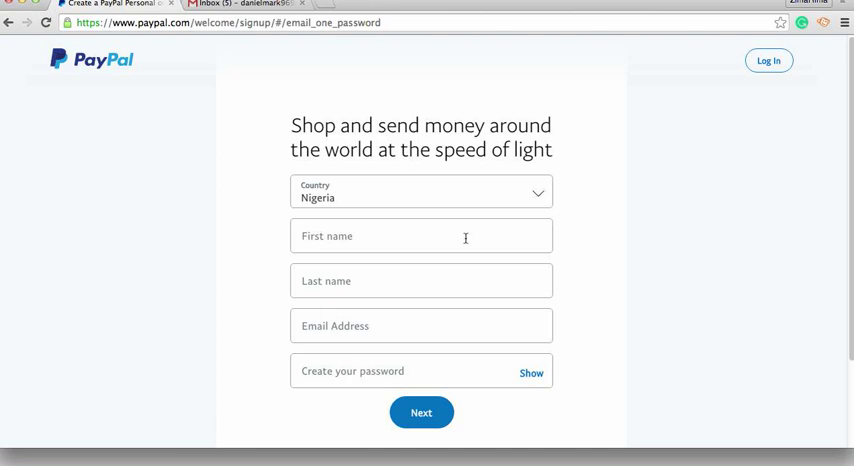
left_click(421, 235)
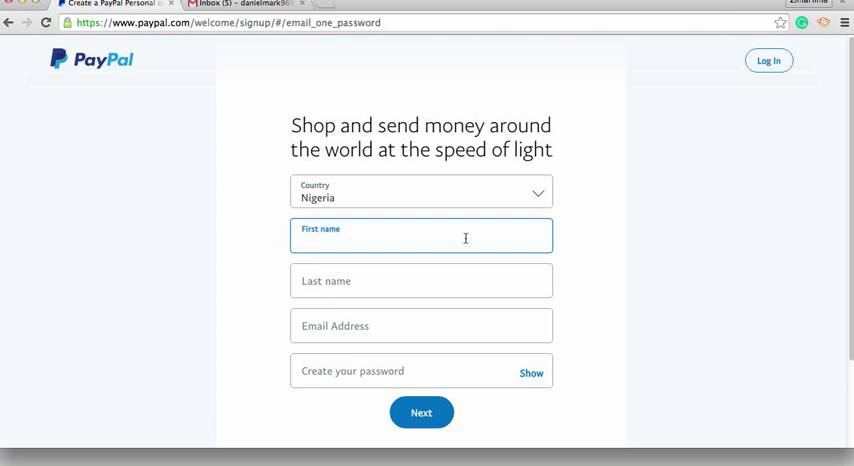
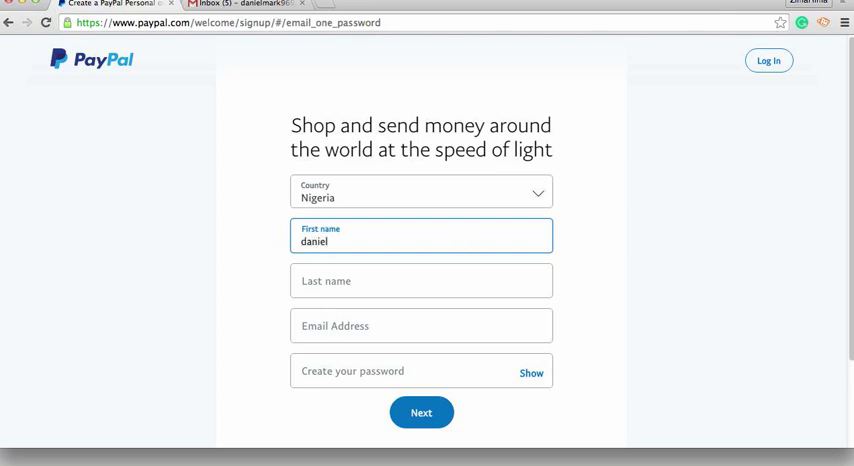
type("mar")
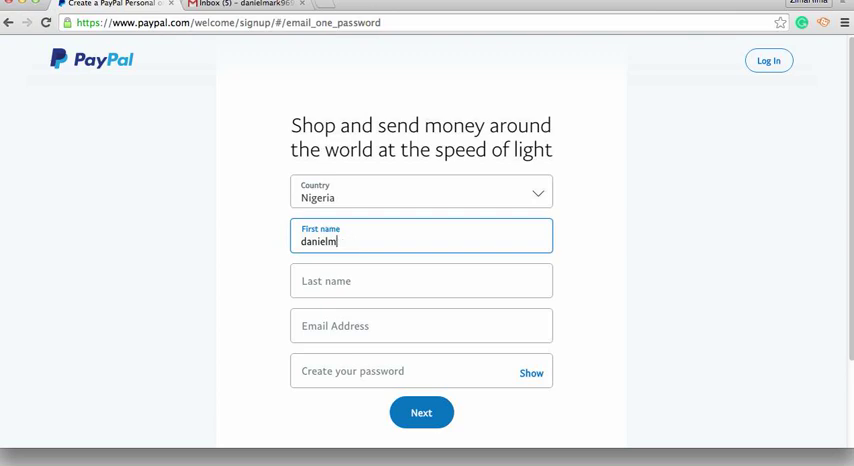
key("Backspace")
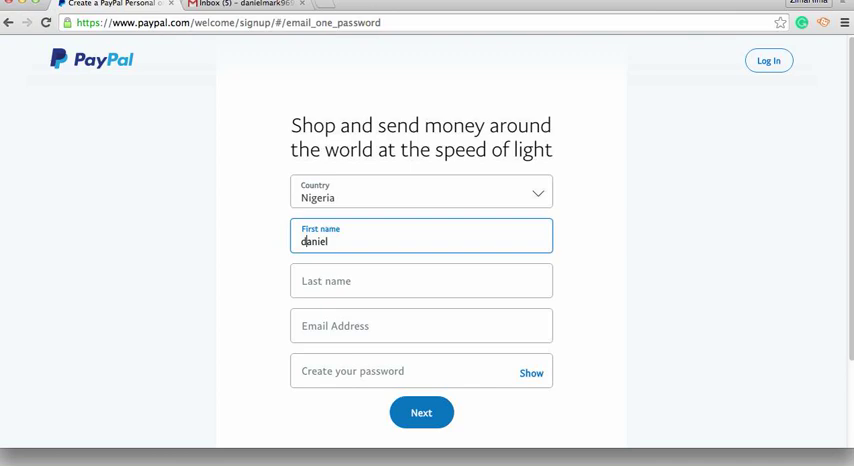
left_click(420, 280)
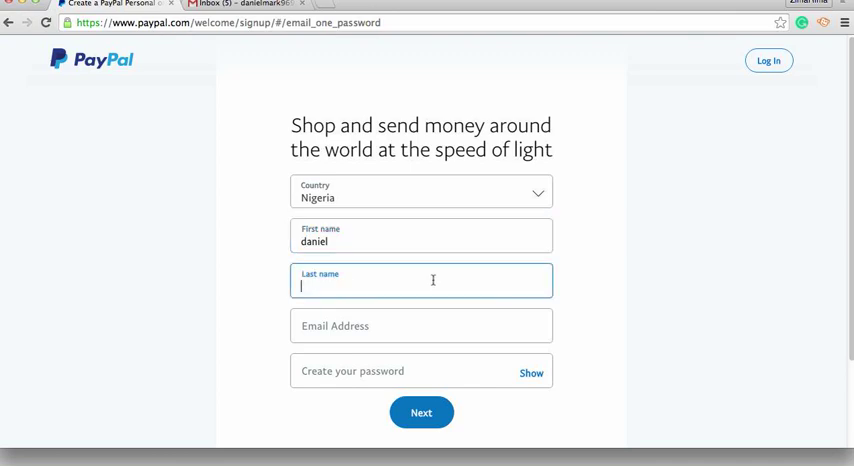
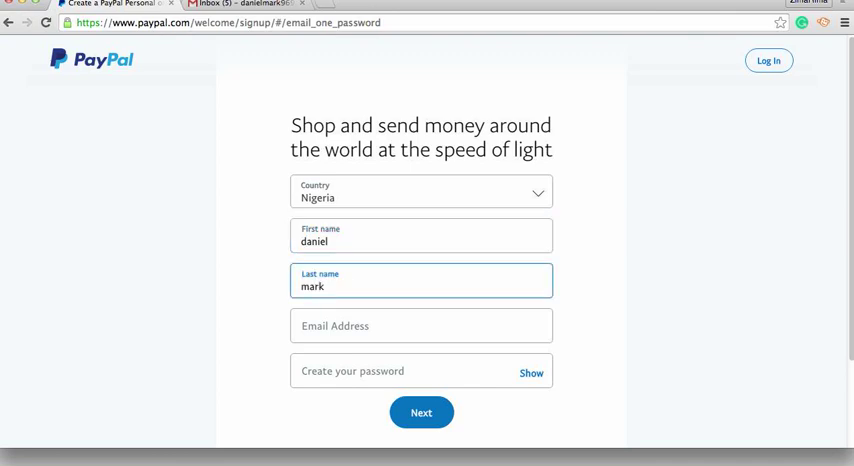
left_click(420, 325)
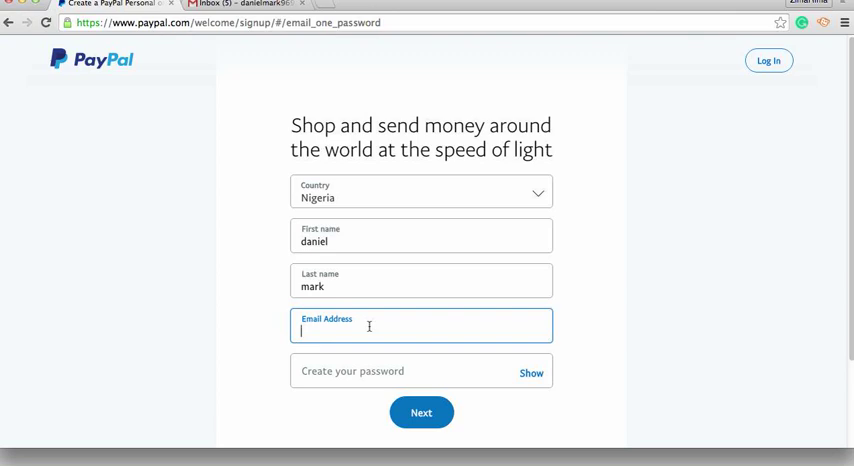
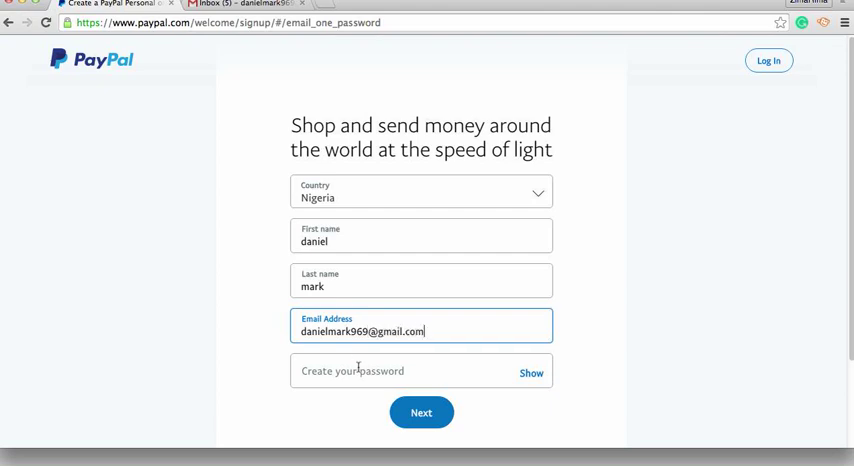
left_click(421, 412)
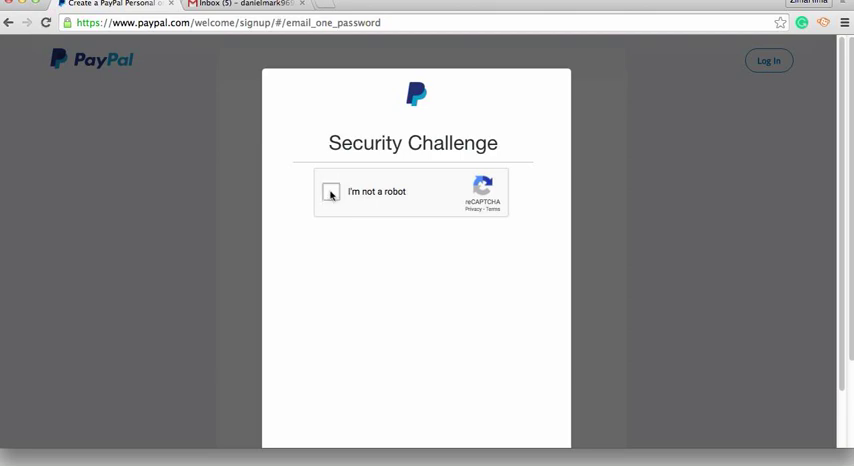
- Pass the reCAPTCHA challenge by selecting the store front images and confirming
left_click(330, 191)
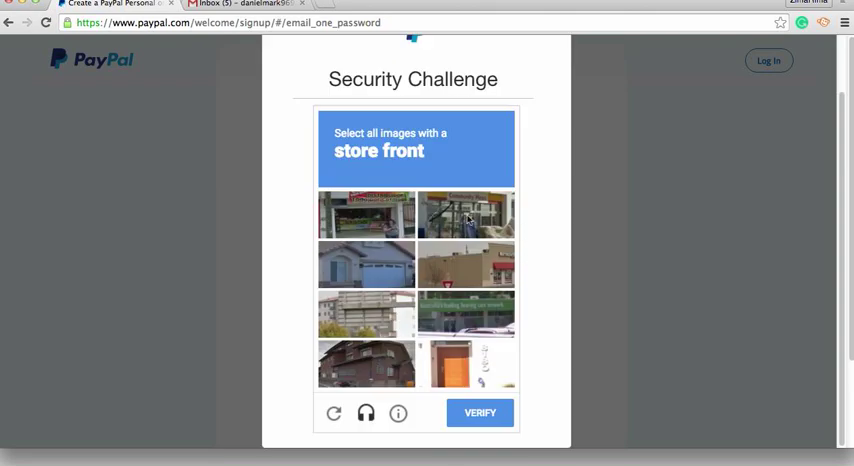
left_click(465, 214)
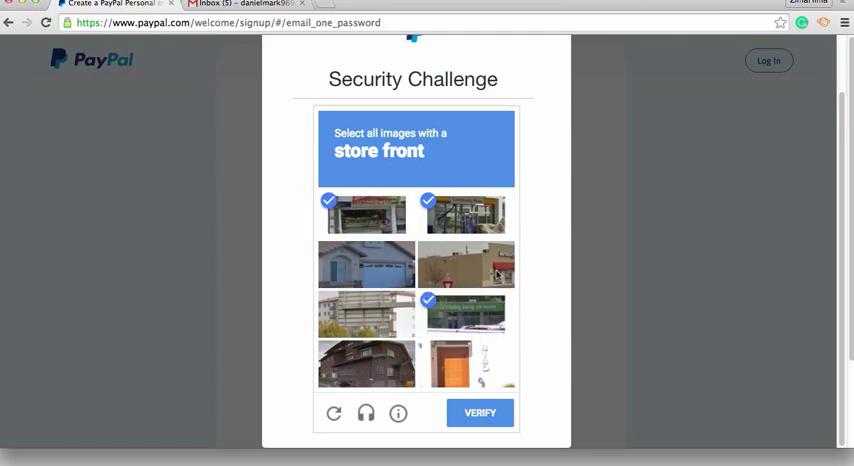
left_click(465, 264)
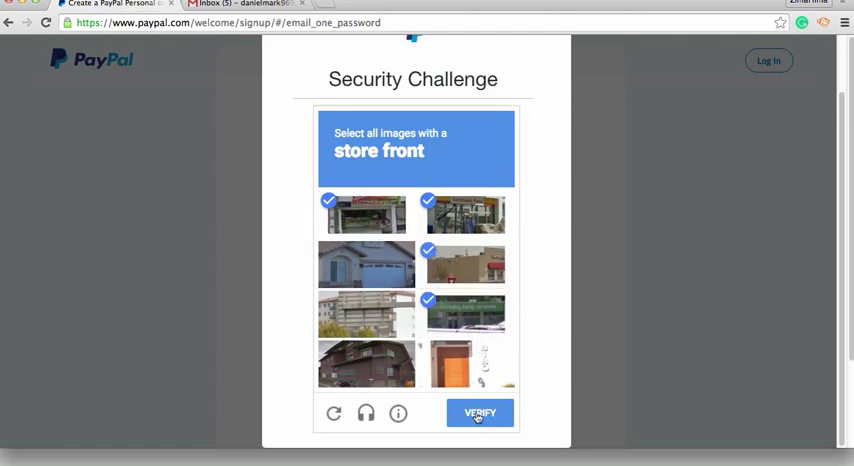
left_click(480, 412)
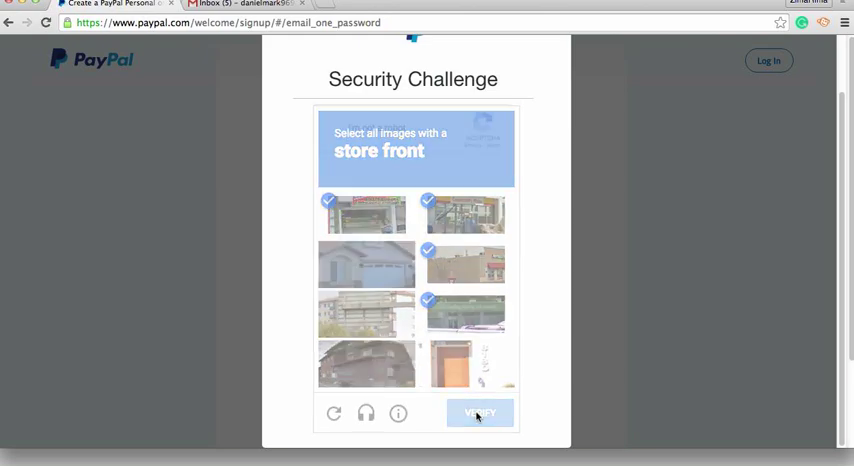
left_click(479, 413)
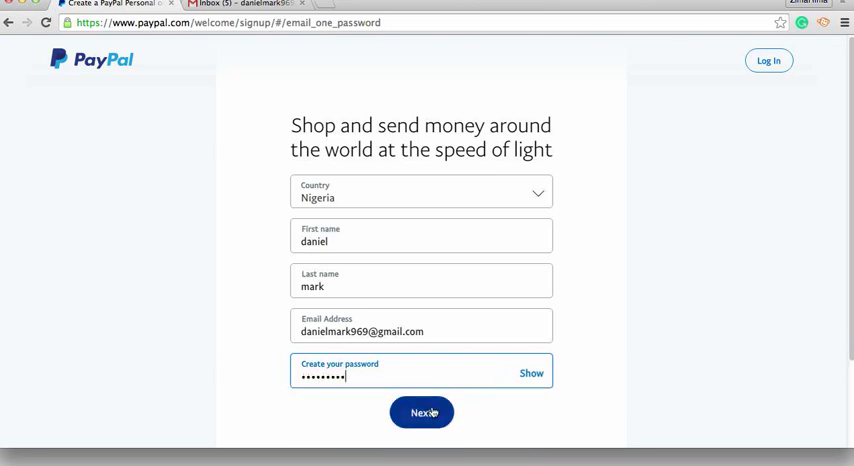
- Submit the basic sign-up details to reach the address and personal details form
left_click(421, 412)
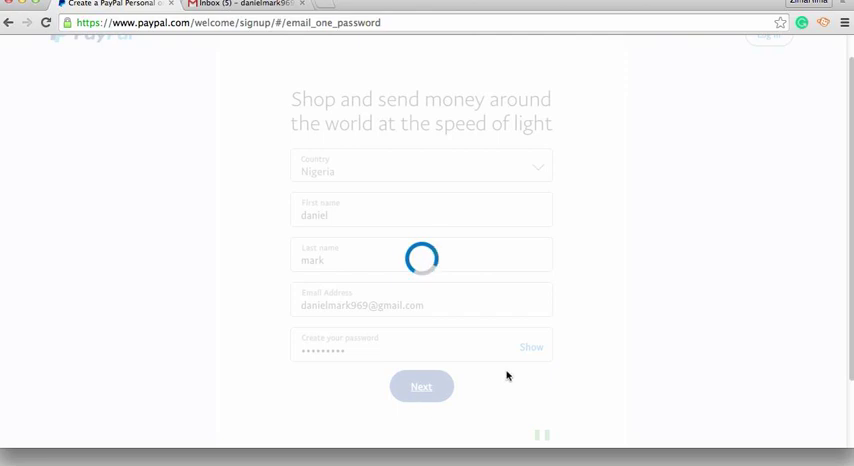
left_click(420, 386)
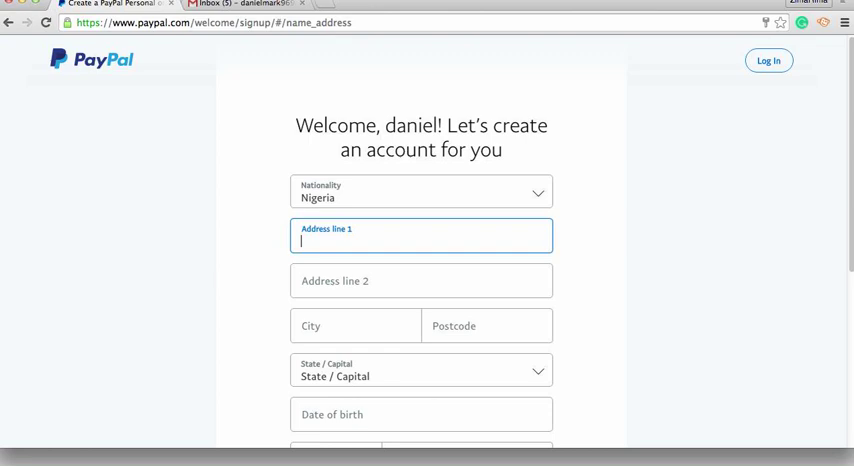
- Enter address lines Lagos and Apapa, city festac and postcode 00234
type("LA")
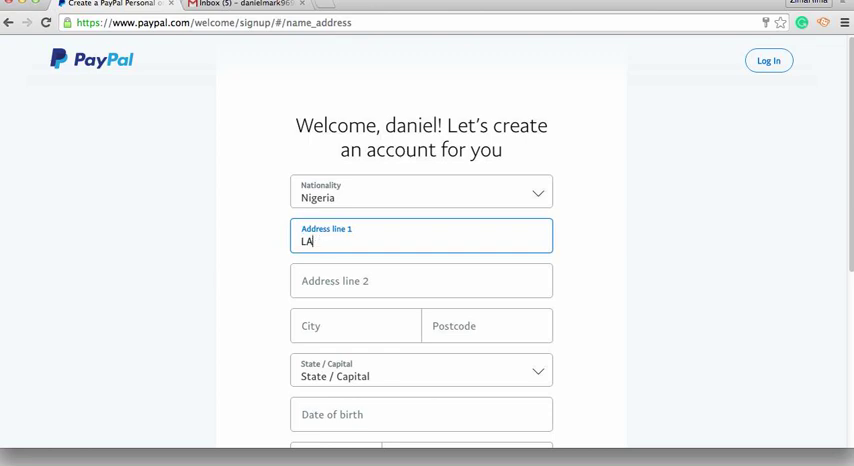
type("ag")
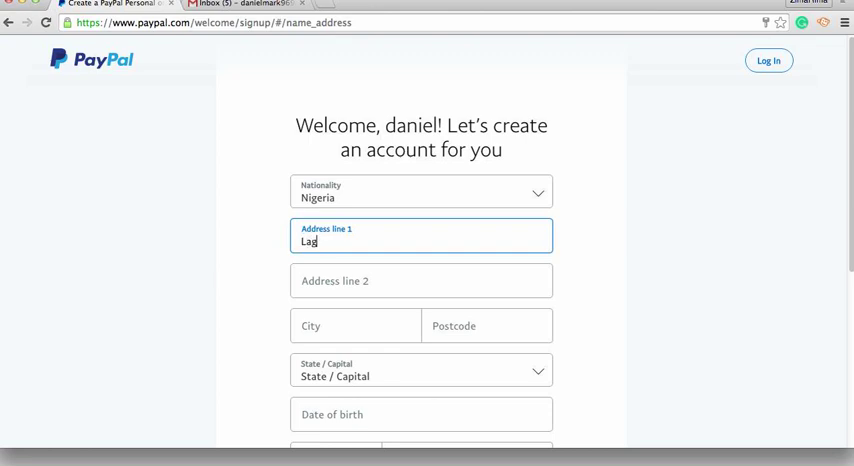
left_click(416, 280)
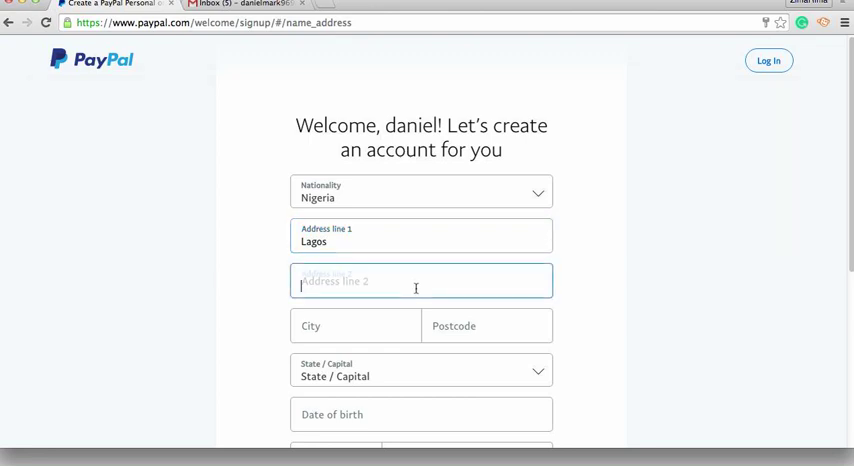
type("Apapa")
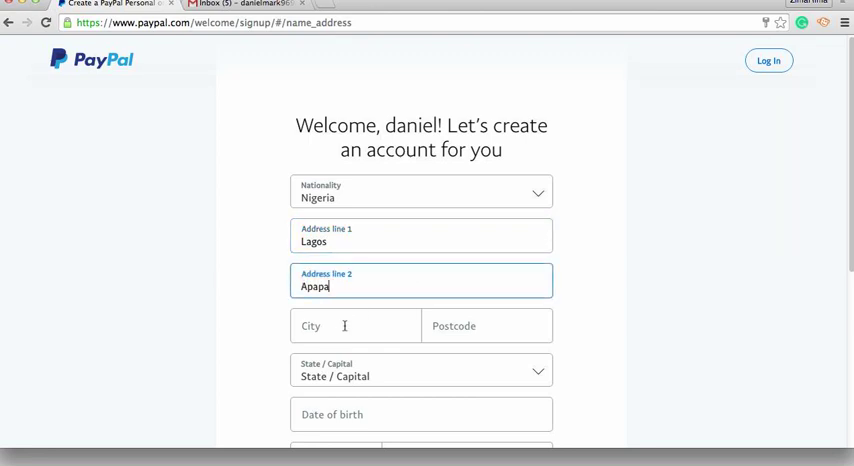
left_click(345, 325)
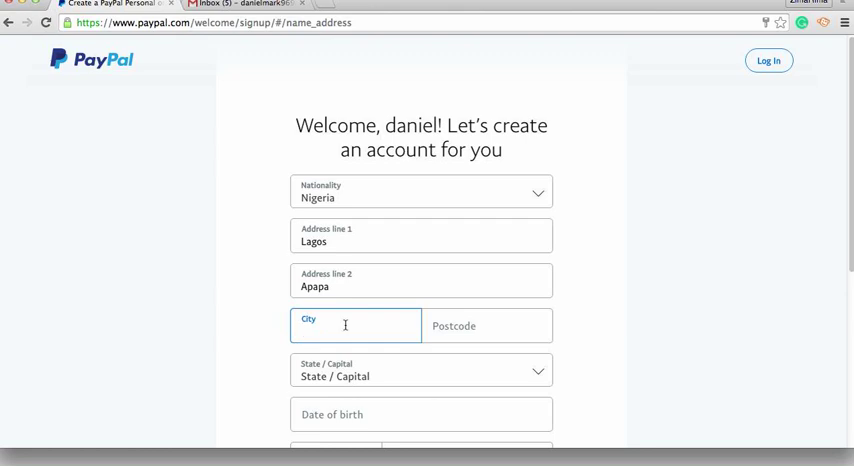
type("festac")
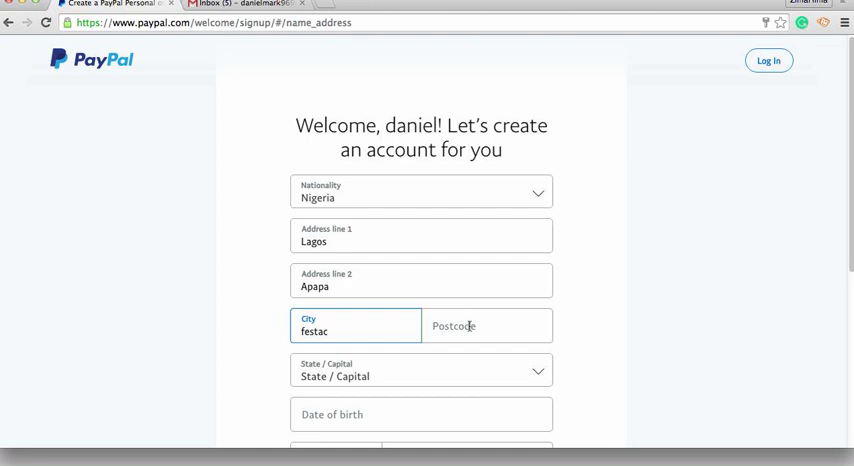
left_click(487, 326)
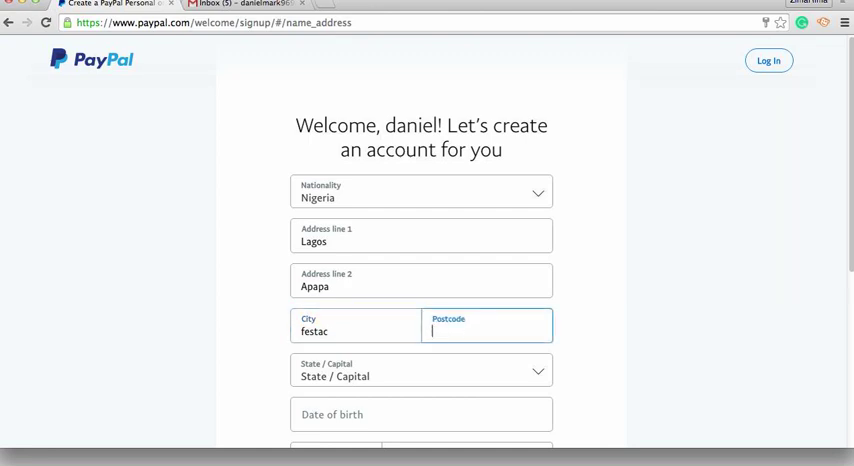
type("00234")
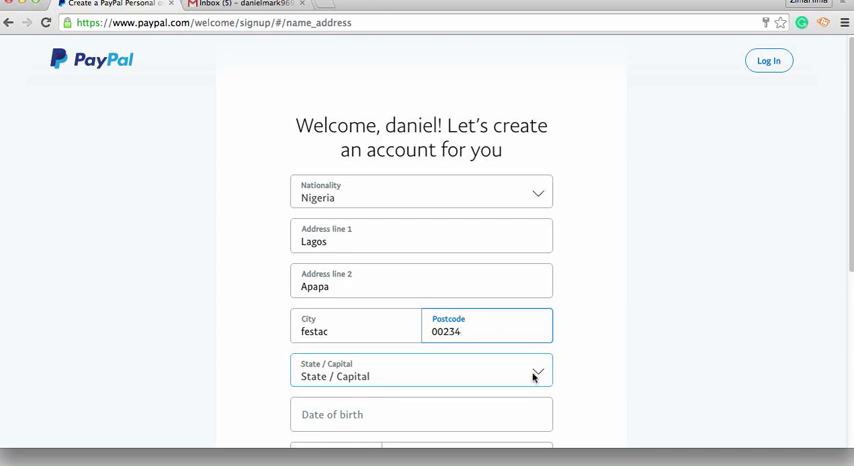
scroll("down", 3)
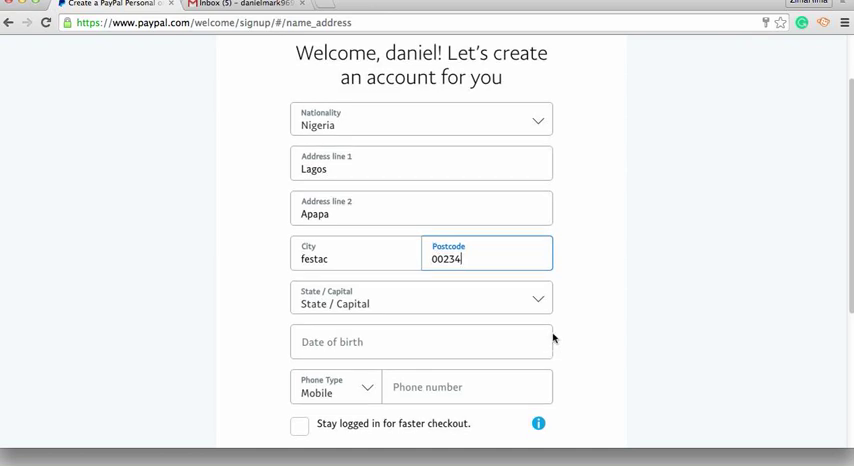
mouse_move(569, 333)
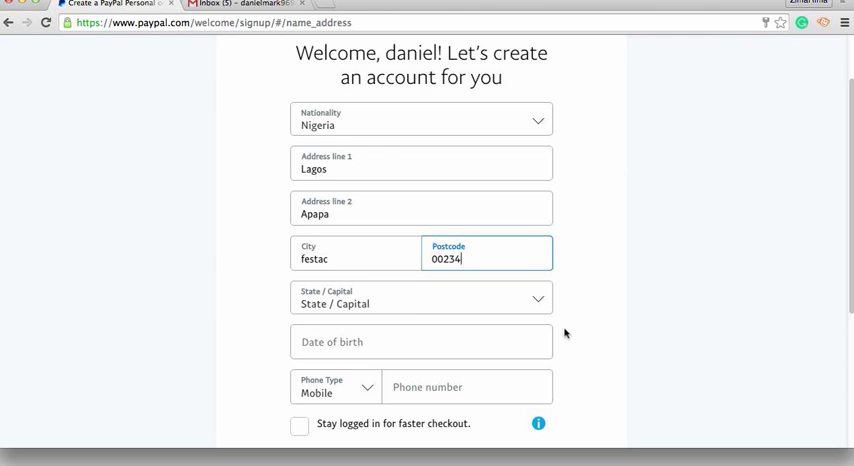
mouse_move(532, 315)
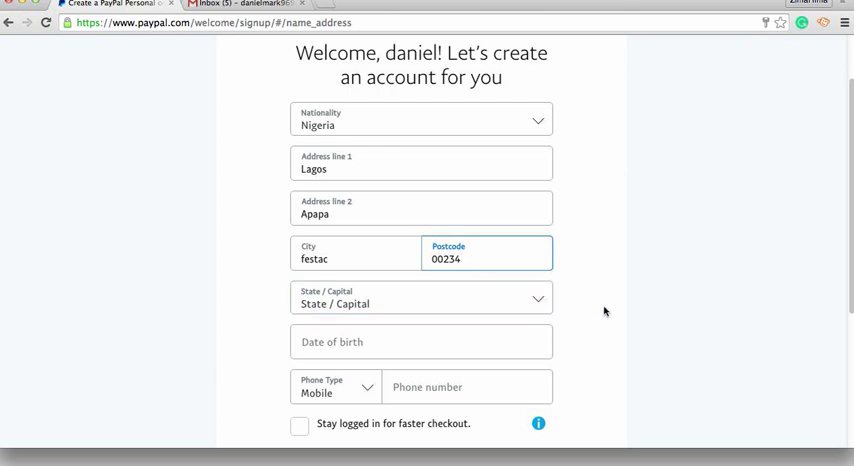
mouse_move(587, 312)
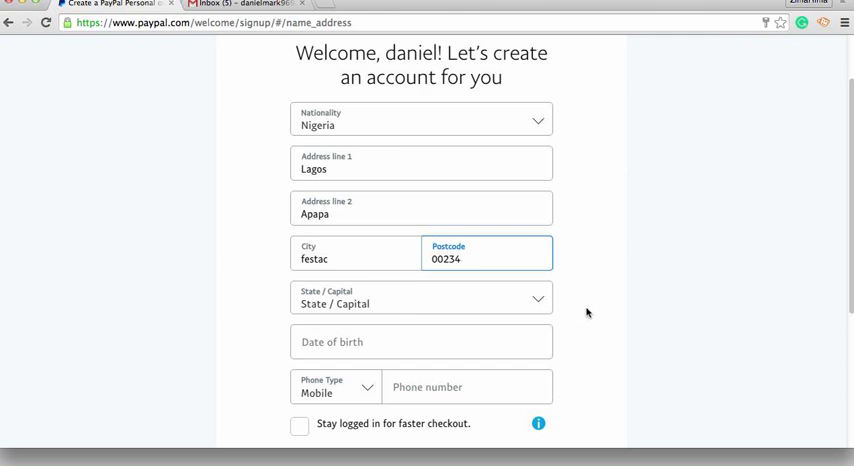
scroll("down", 3)
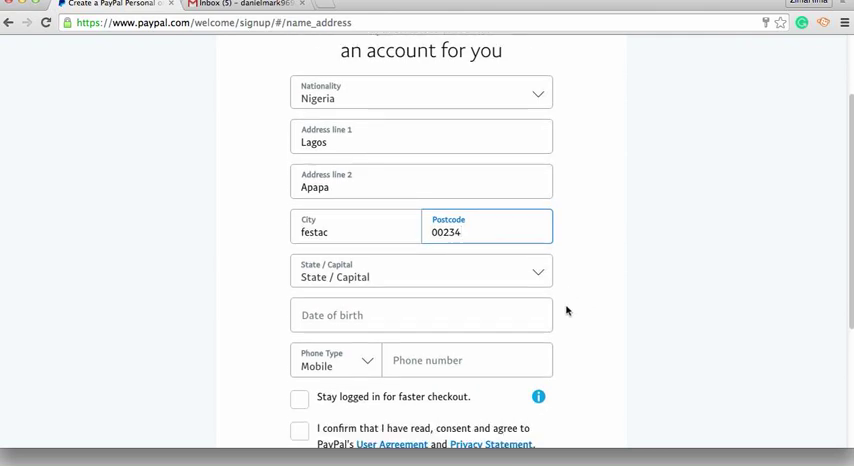
- Choose Borno from the State / Capital dropdown
left_click(420, 271)
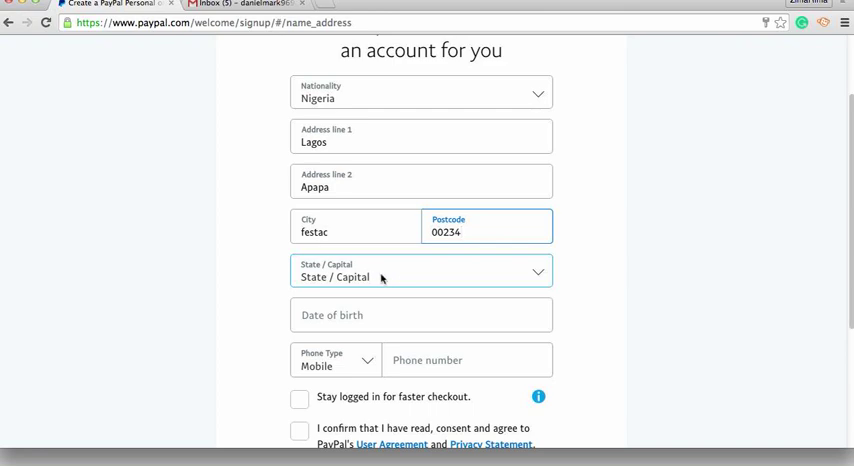
mouse_move(545, 275)
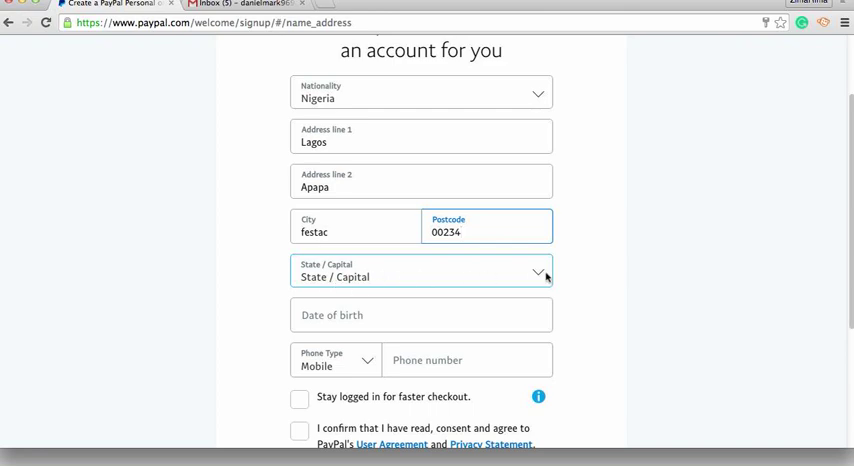
left_click(420, 271)
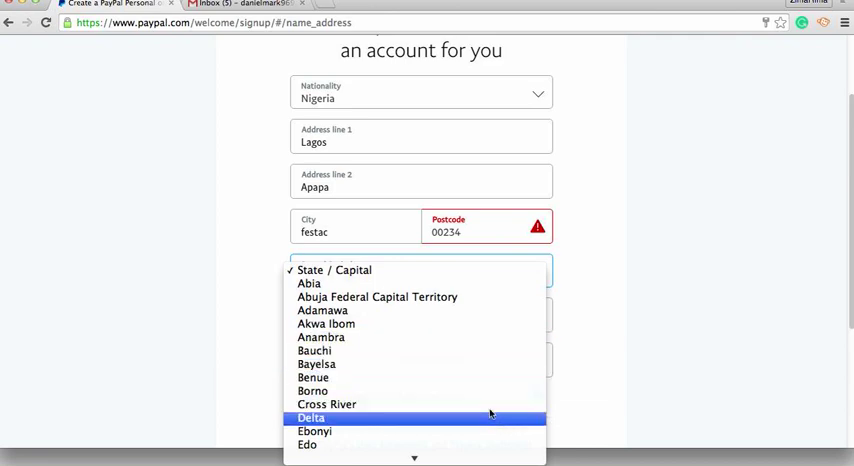
mouse_move(483, 364)
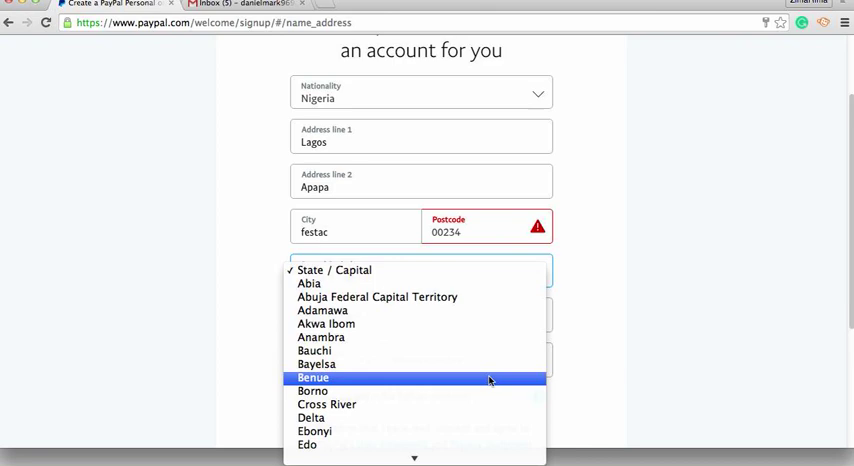
mouse_move(492, 391)
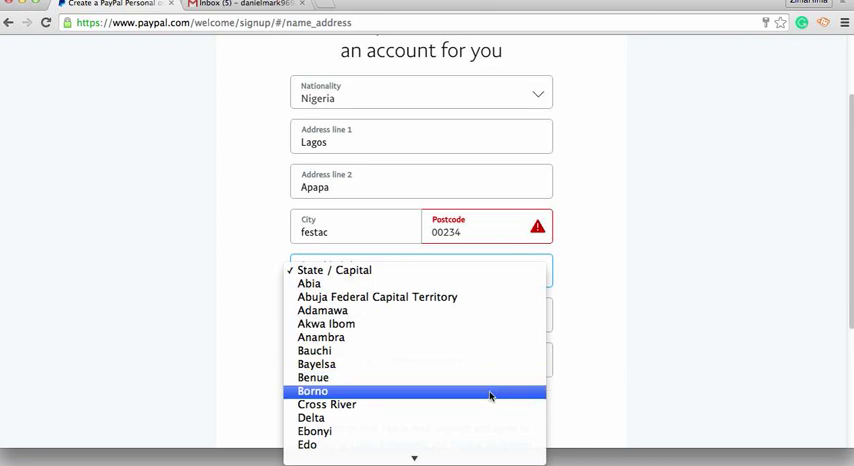
left_click(312, 391)
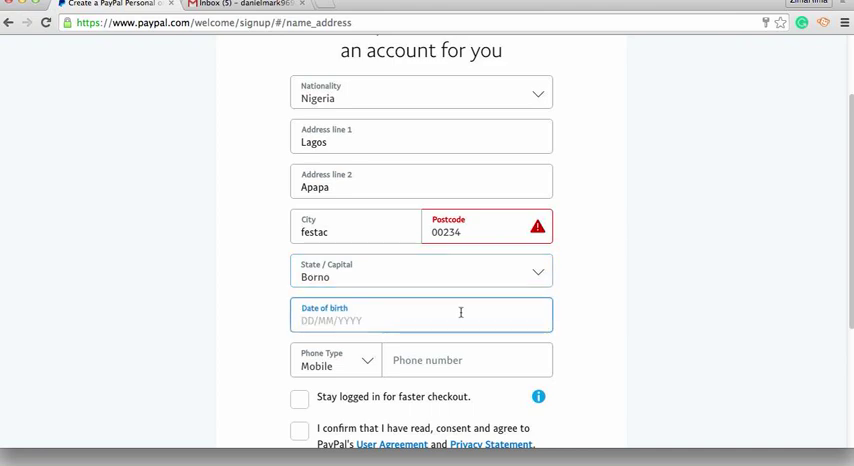
type("1_/__/____")
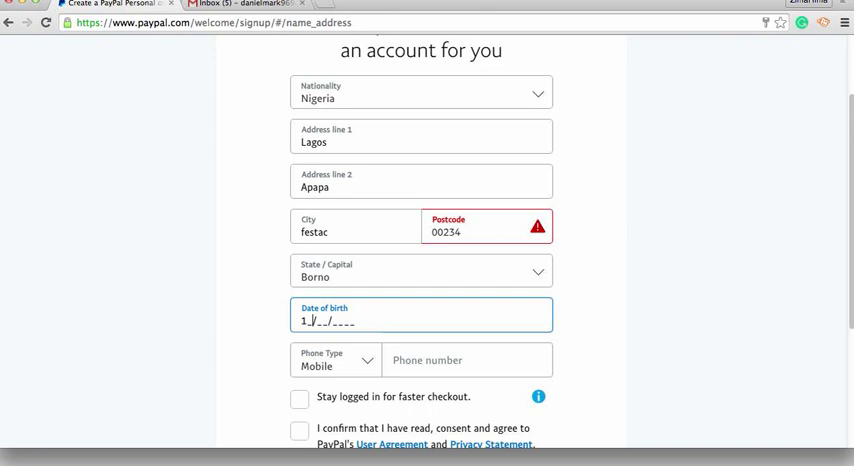
type("2")
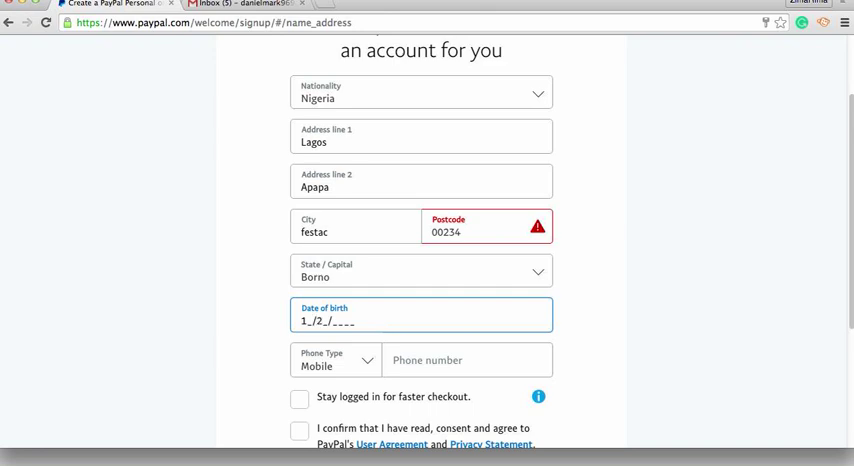
type("1980")
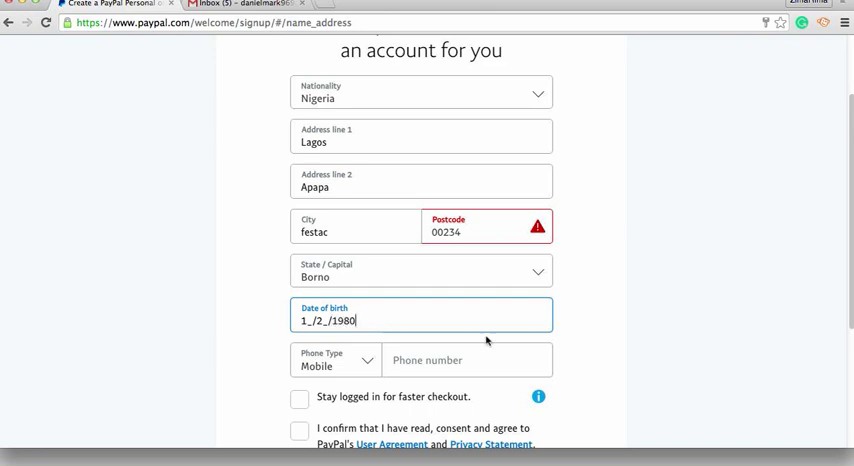
scroll("down", 3)
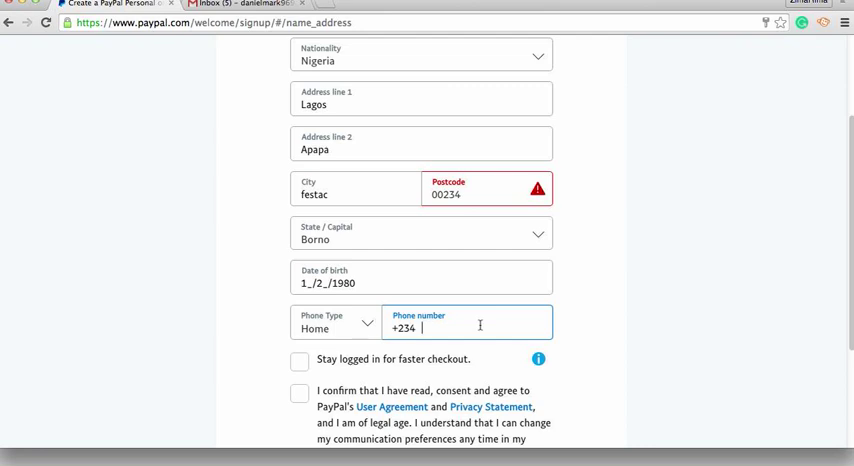
type("2 564 7868")
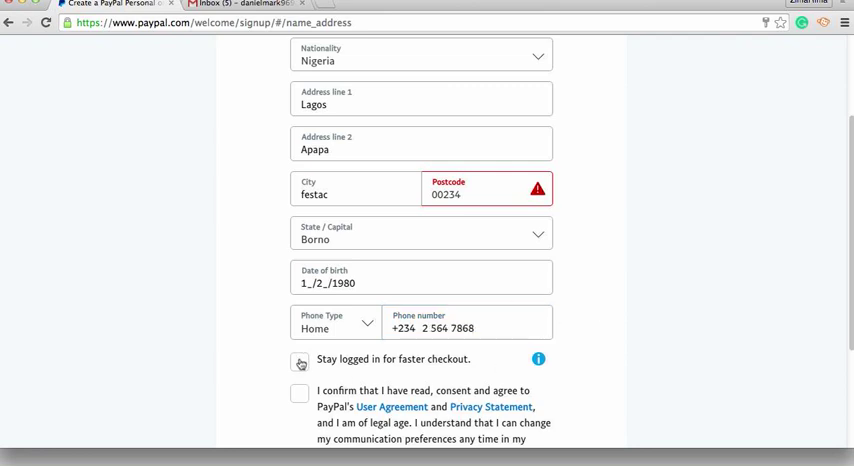
- Tick the stay-logged-in option and accept the User Agreement and Privacy Statement
left_click(300, 360)
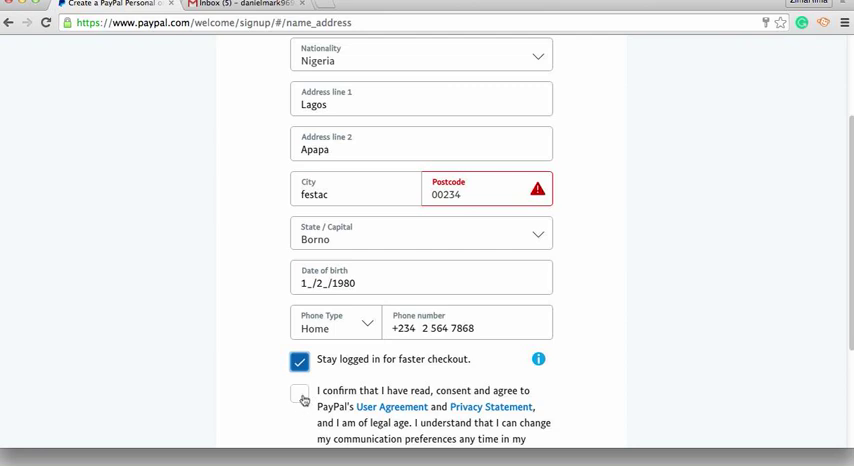
left_click(298, 397)
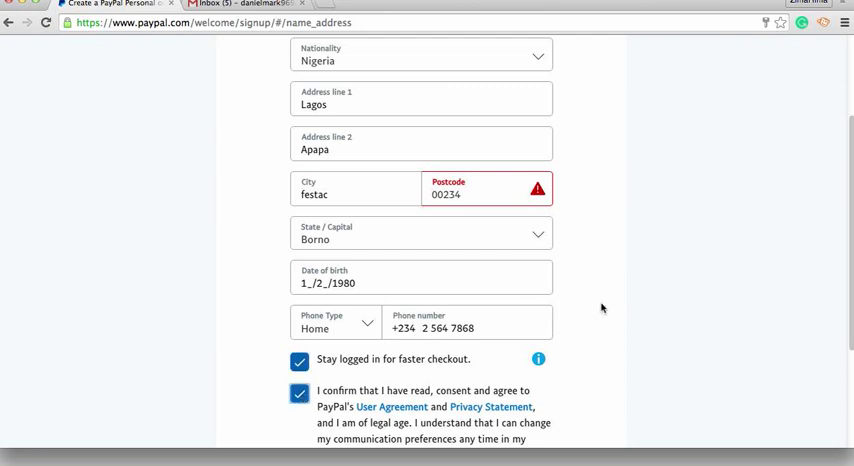
scroll("down", 3)
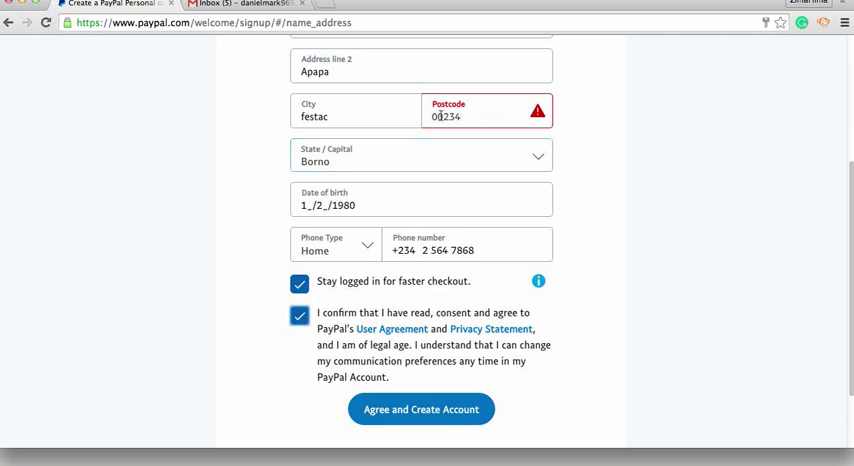
- Agree and submit the sign-up form, then review it with the postcode flagged invalid
left_click(482, 116)
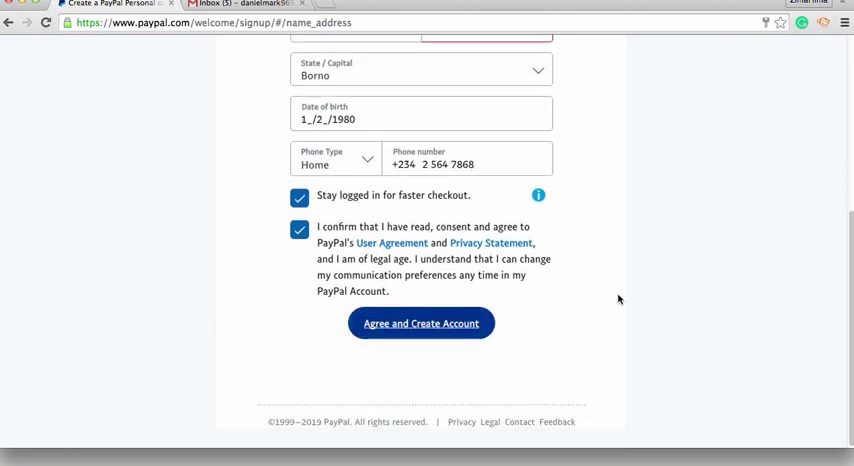
scroll("up", 3)
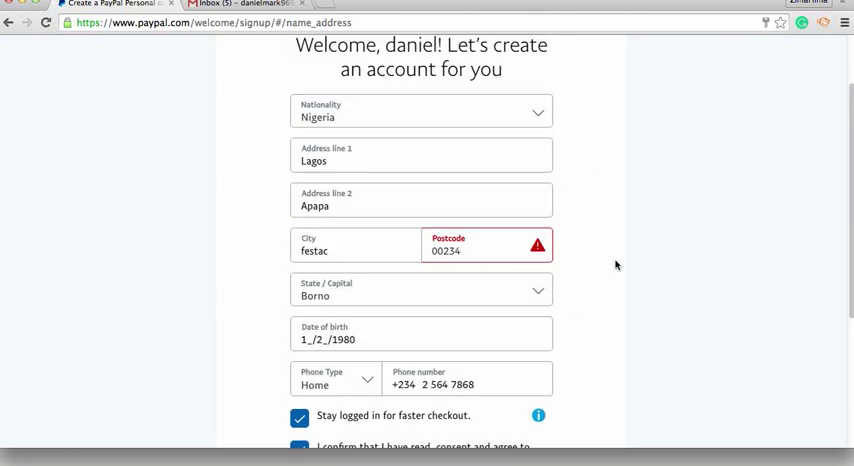
mouse_move(600, 218)
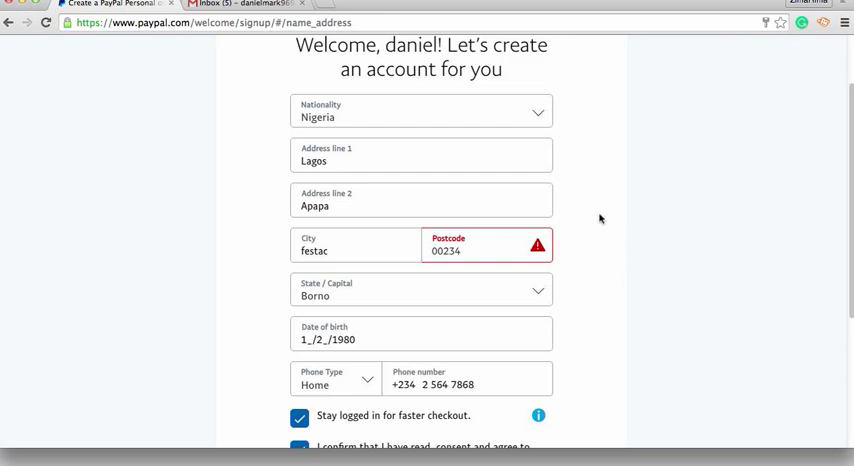
scroll("down", 3)
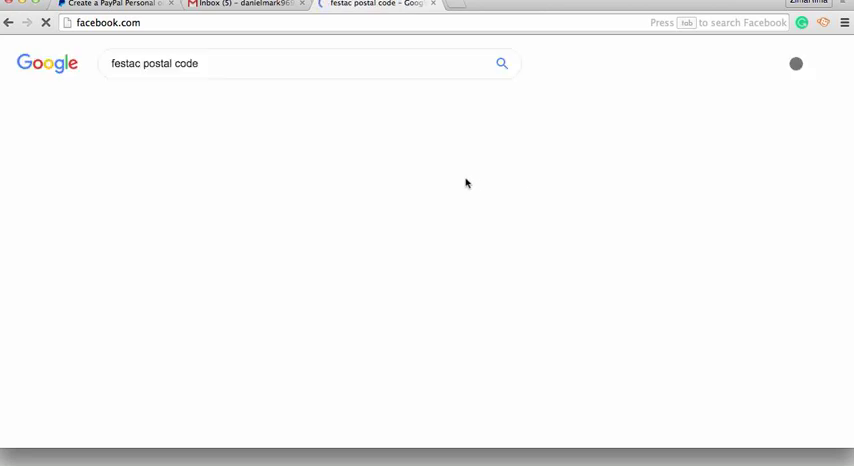
- Search Google for festac postal code and copy Festac Community IV's zipcode 102314
left_click(502, 63)
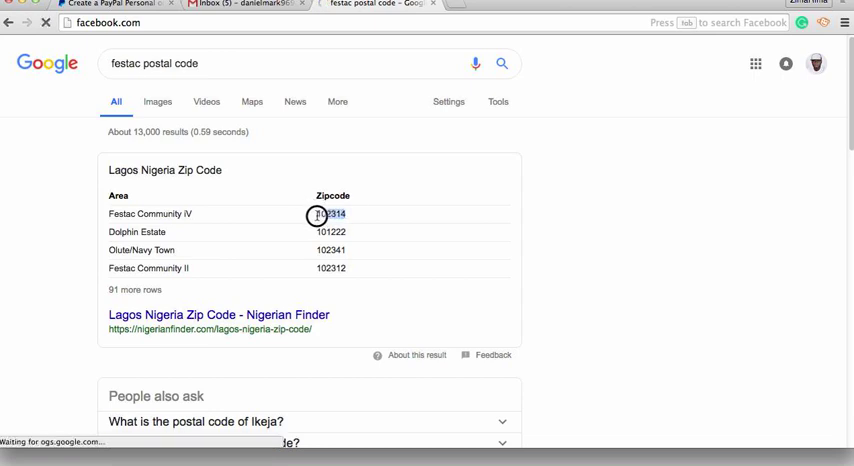
right_click(320, 214)
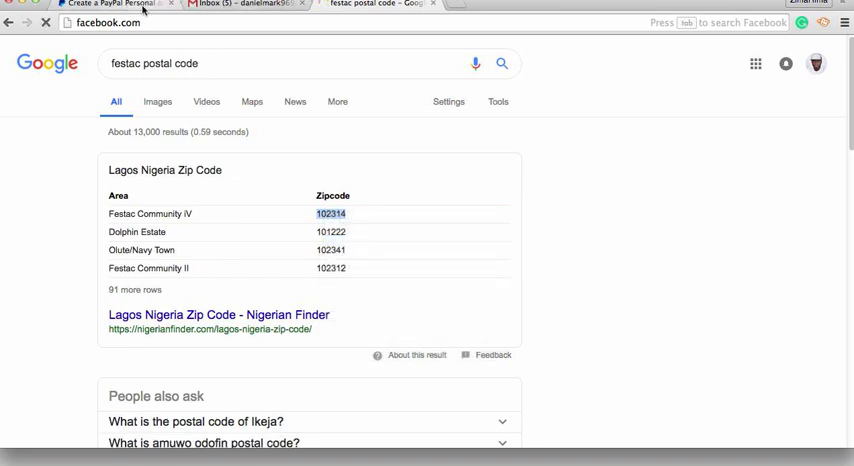
- Change the signup postcode to 102314, then agree to the terms and create the account
left_click(115, 8)
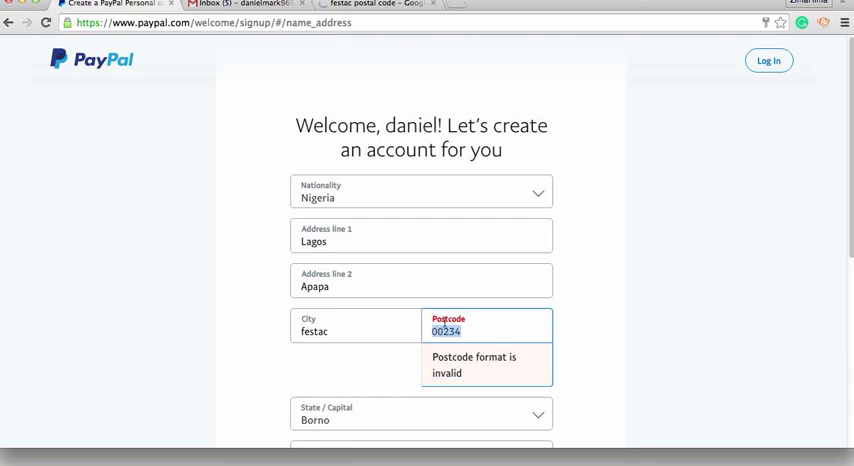
type("102314")
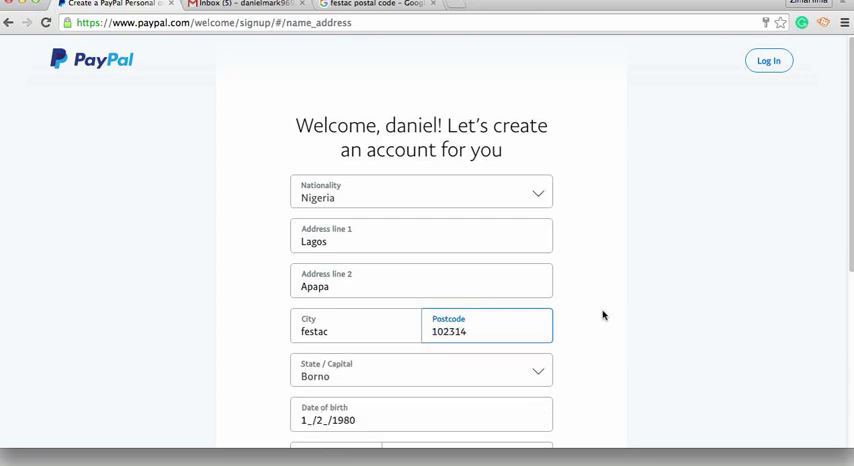
scroll("down", 3)
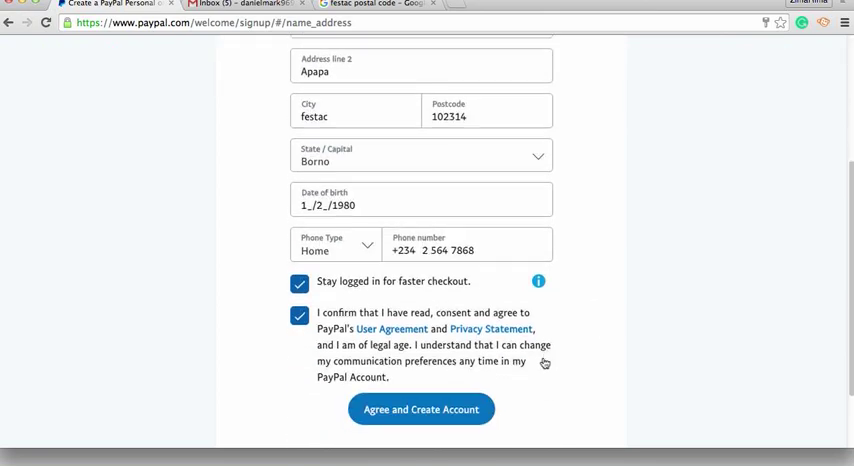
left_click(420, 409)
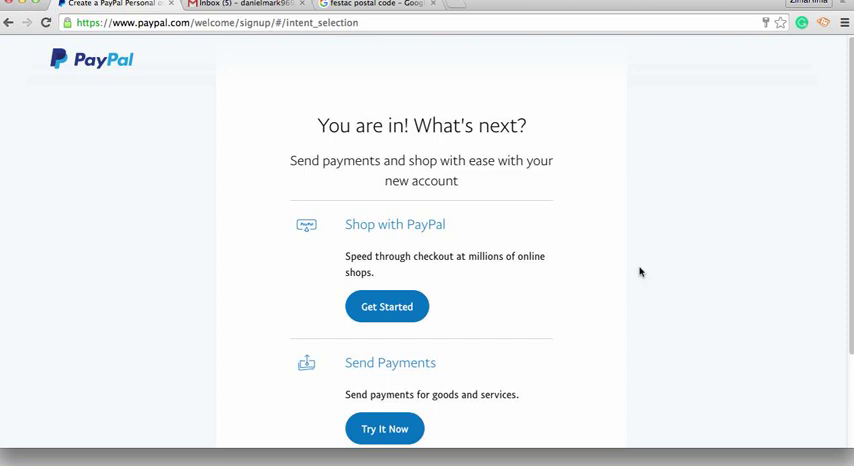
mouse_move(702, 223)
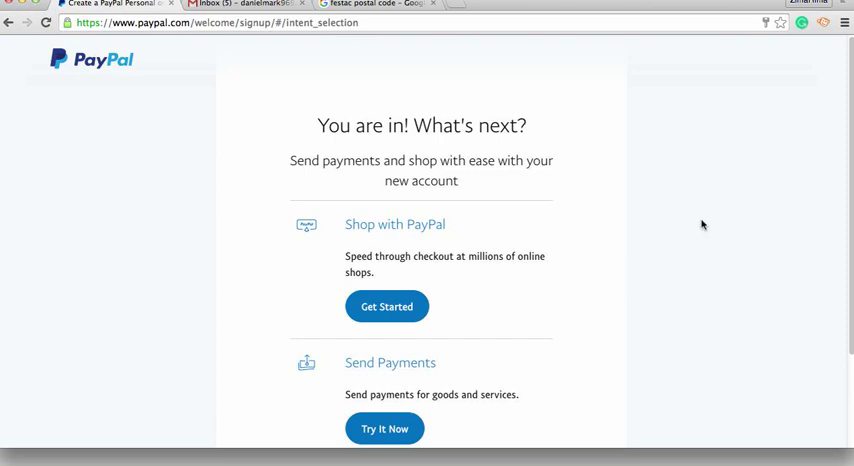
scroll("down", 3)
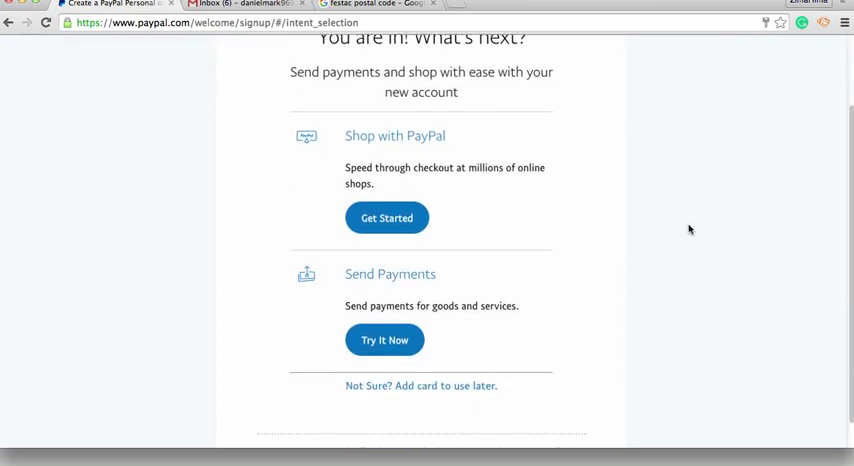
scroll("down", 3)
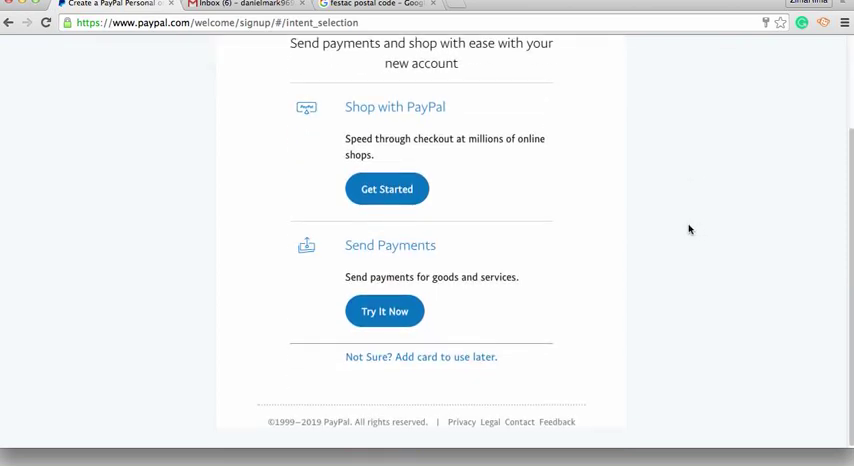
scroll("up", 3)
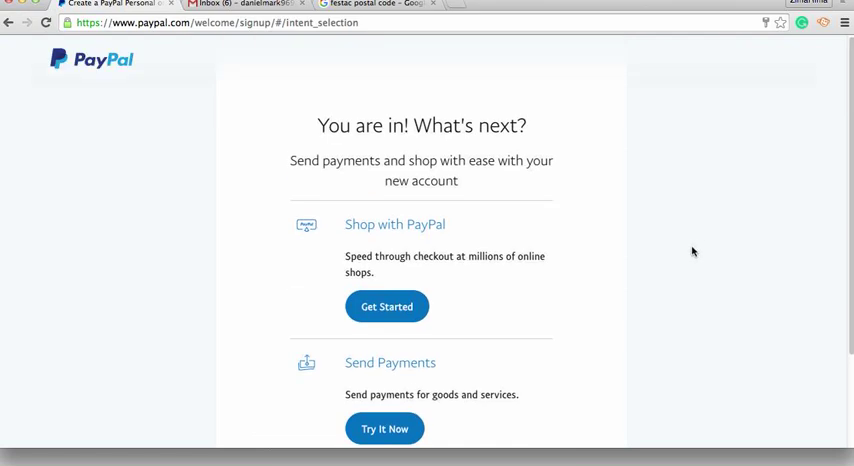
scroll("down", 3)
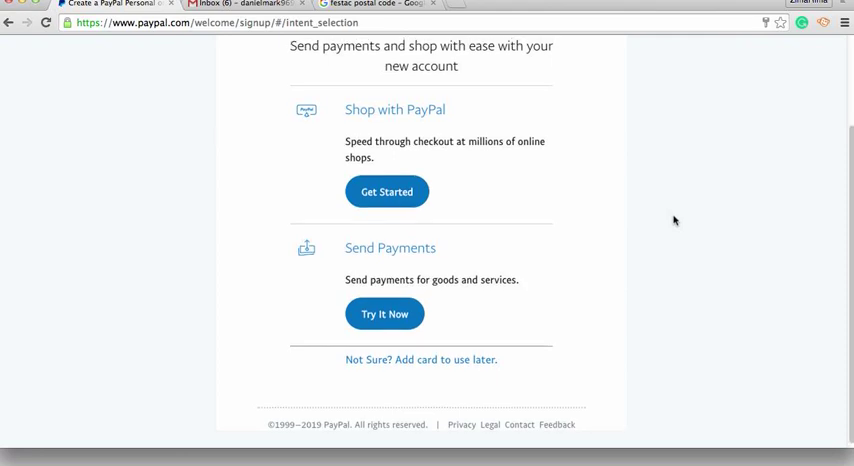
scroll("up", 3)
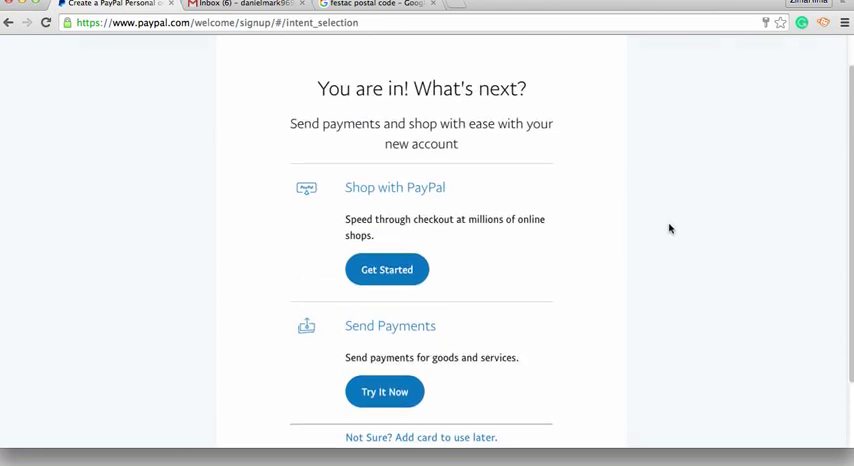
mouse_move(366, 182)
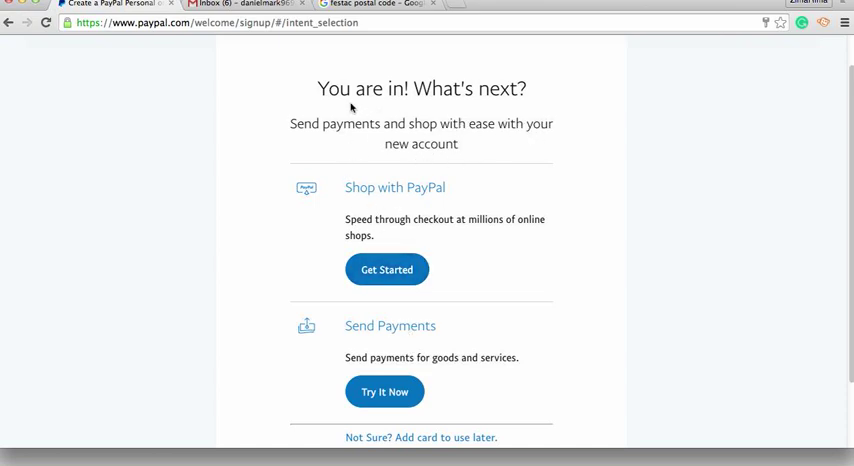
mouse_move(516, 123)
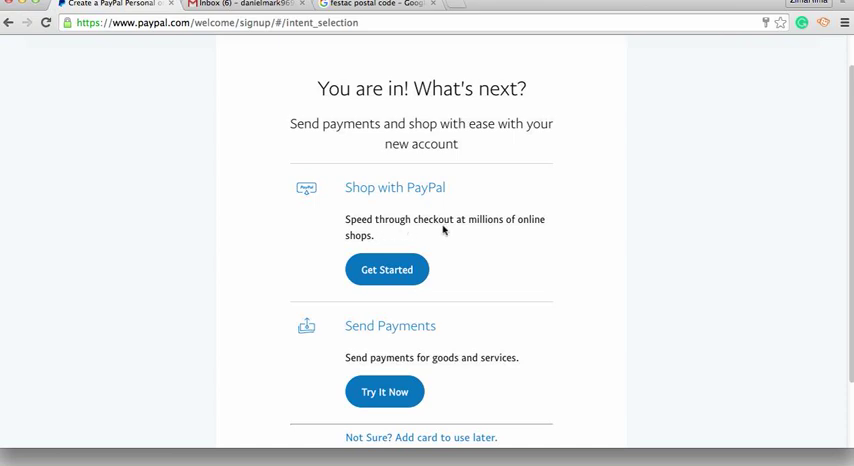
mouse_move(554, 232)
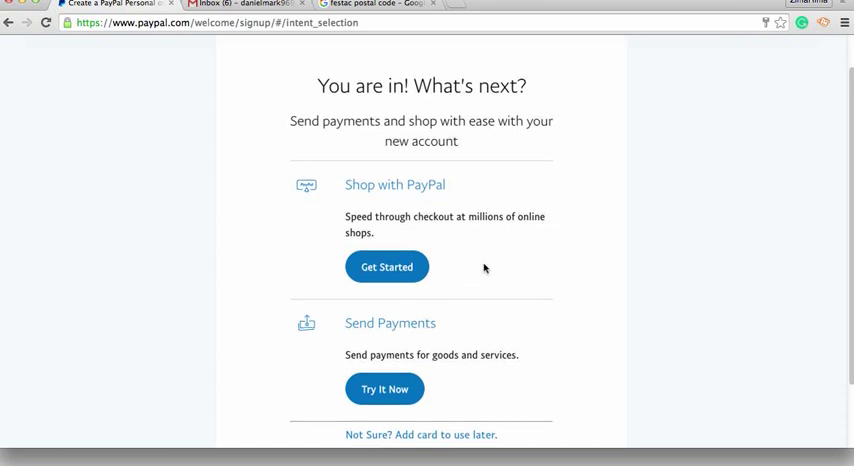
scroll("down", 3)
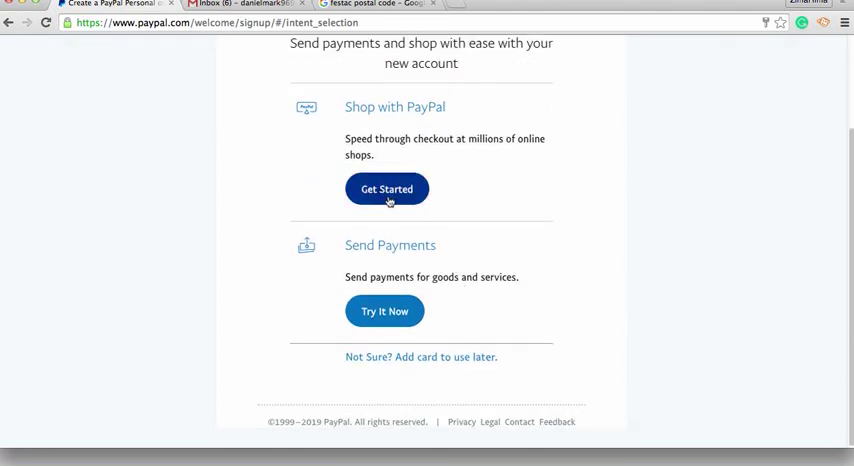
- Choose Get Started under Shop with PayPal and view the card-linking page's prefilled billing address
left_click(386, 188)
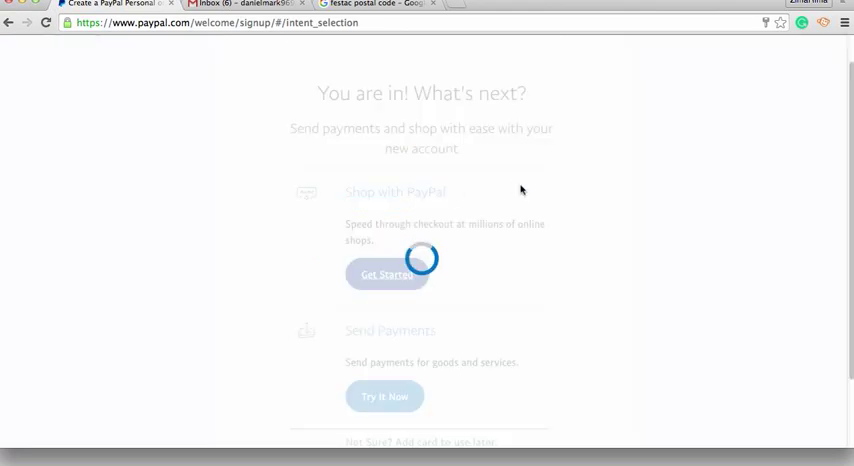
left_click(386, 274)
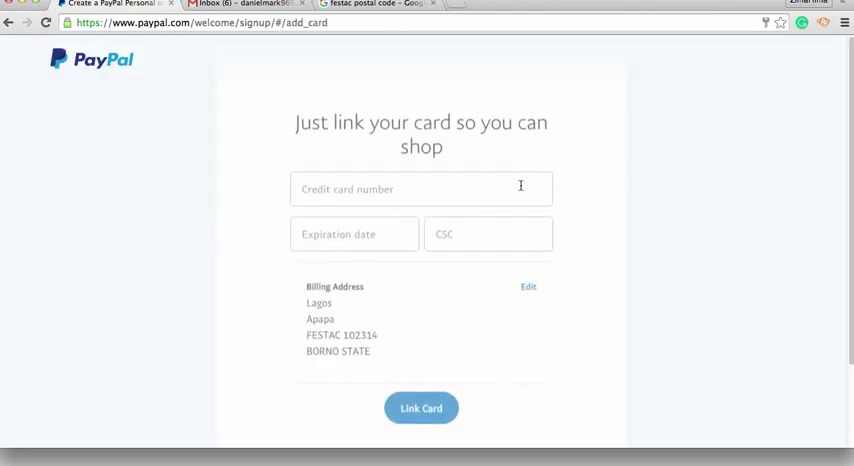
scroll("down", 3)
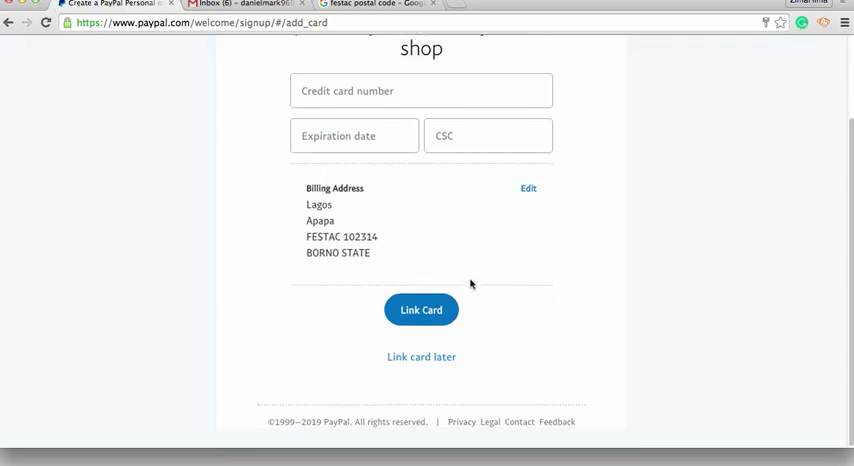
mouse_move(622, 259)
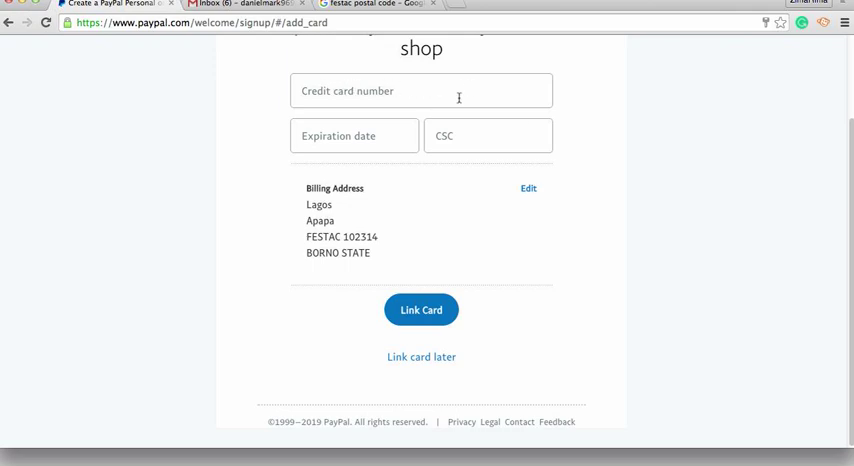
mouse_move(434, 123)
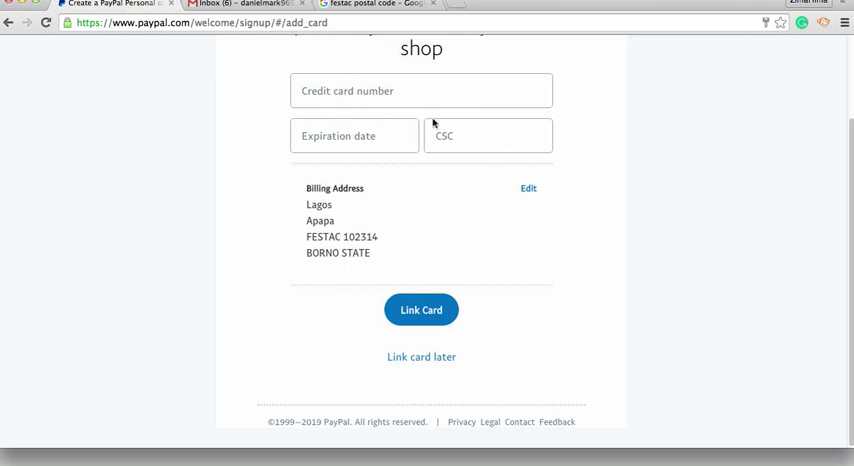
mouse_move(513, 259)
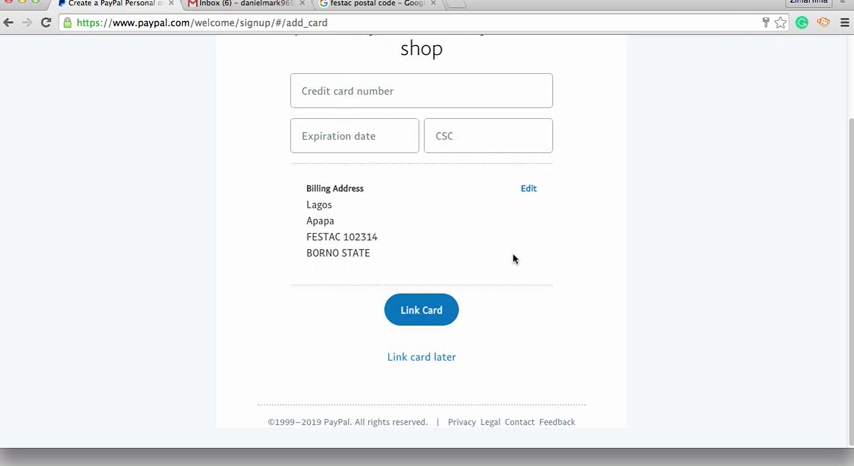
mouse_move(454, 337)
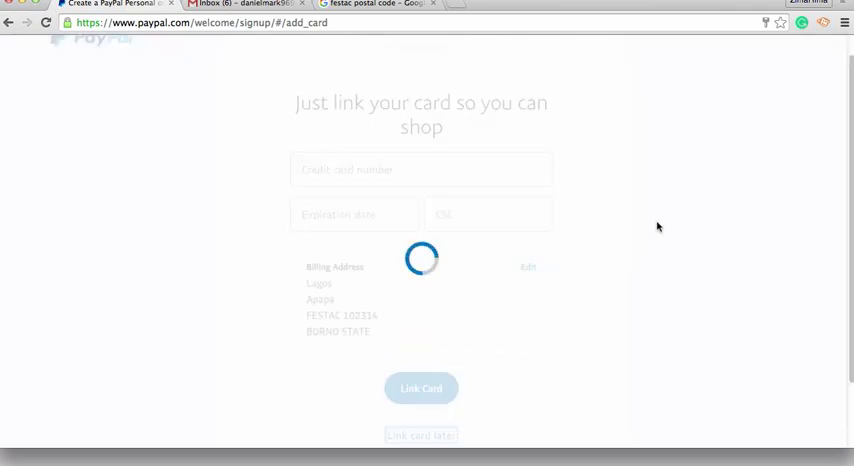
- Skip linking a card and go to the account Summary greeting daniel
left_click(420, 388)
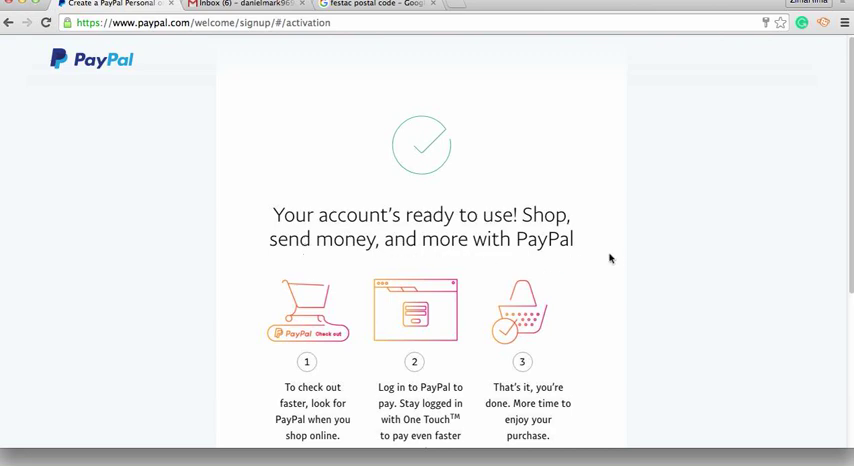
scroll("down", 3)
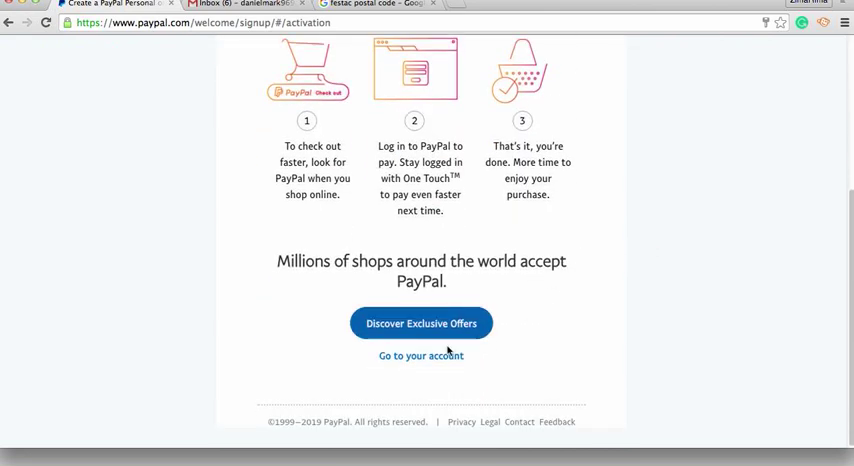
left_click(421, 356)
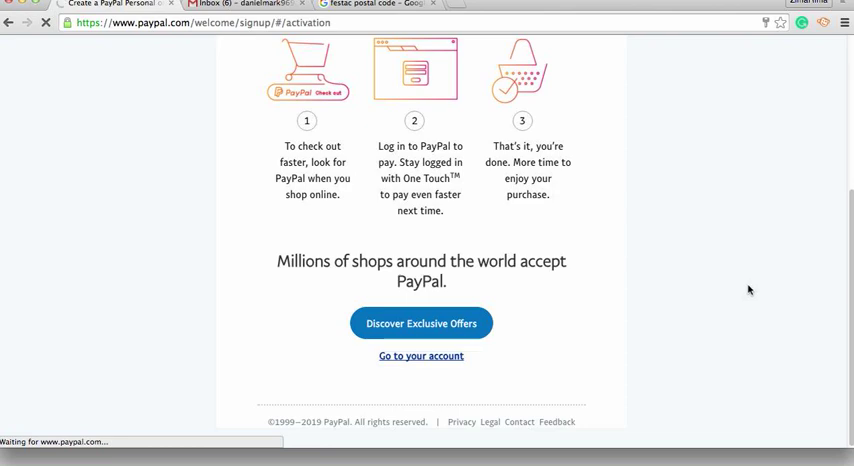
left_click(420, 356)
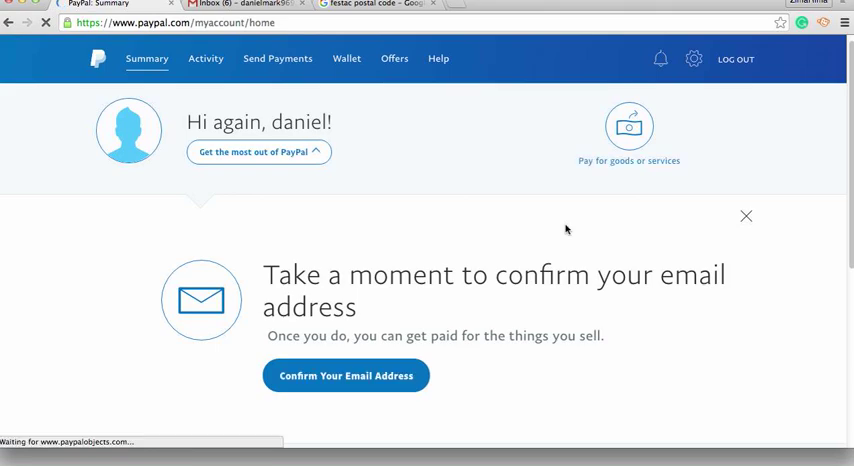
scroll("down", 3)
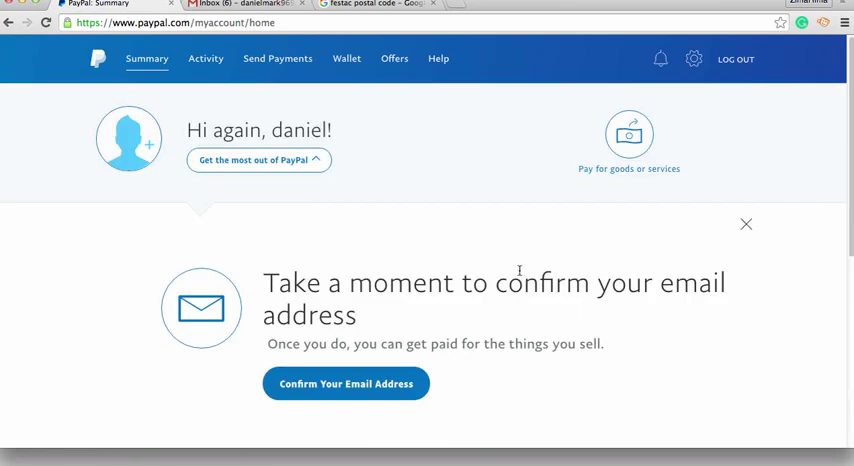
- Start email confirmation and have PayPal send the confirmation email
left_click(346, 383)
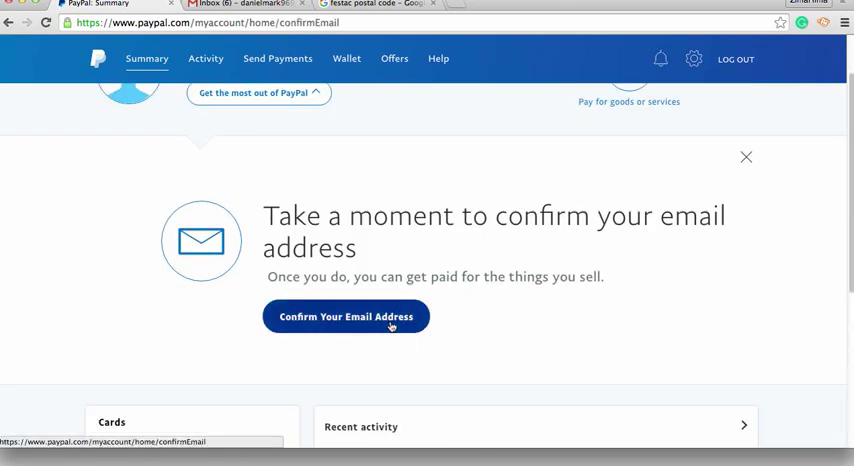
left_click(346, 316)
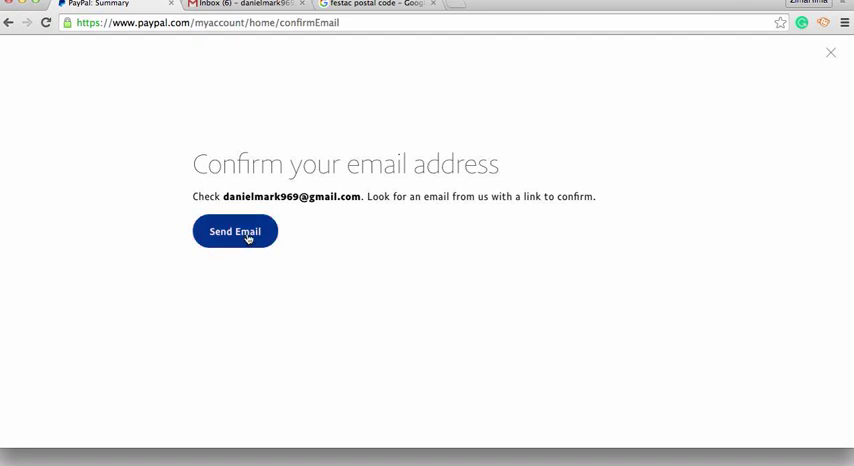
left_click(234, 231)
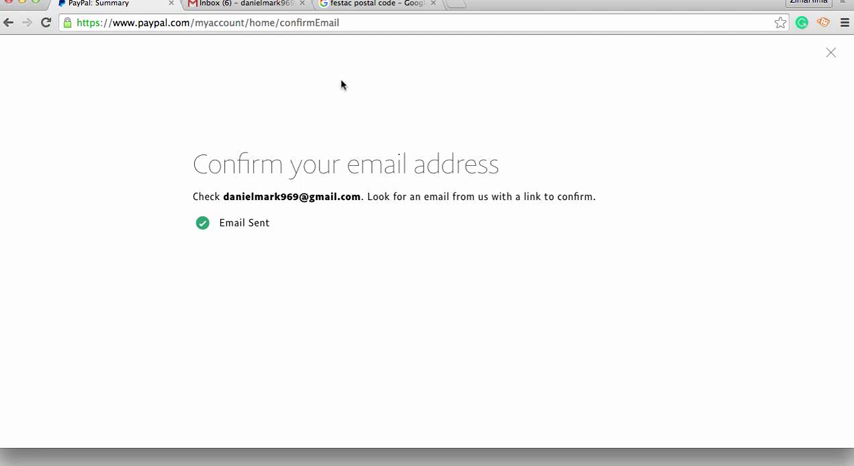
mouse_move(368, 84)
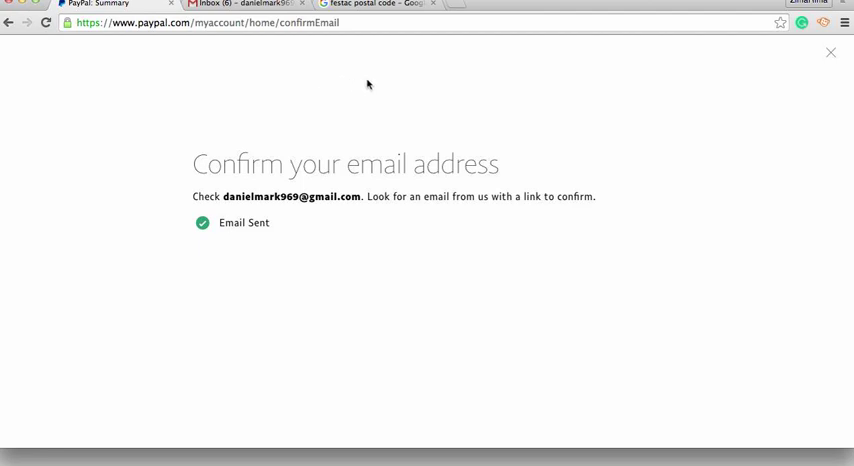
- Open the 'Complete your PayPal setup' email in Gmail and follow Confirm Email Address
left_click(250, 5)
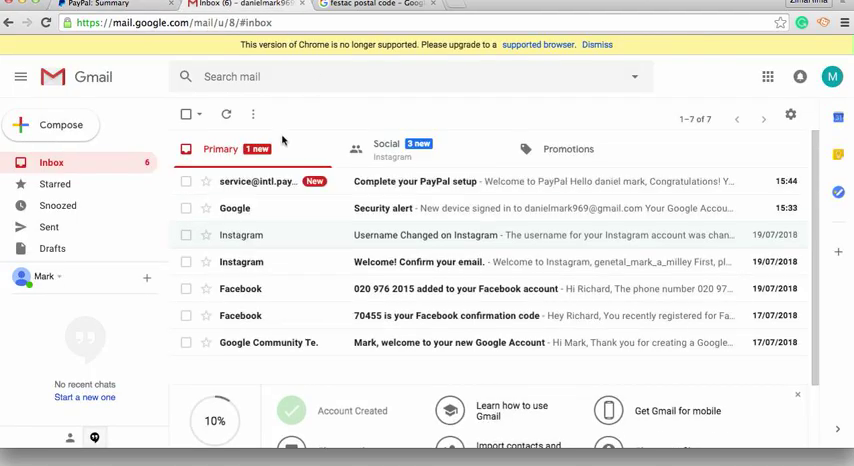
mouse_move(477, 186)
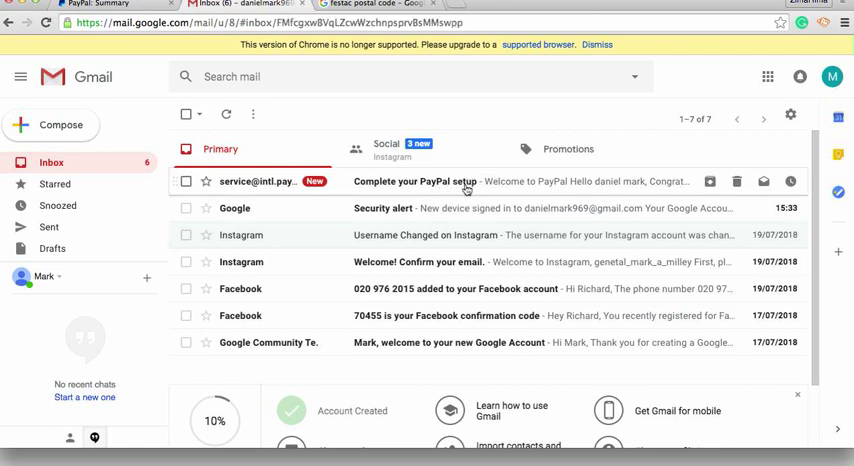
left_click(468, 182)
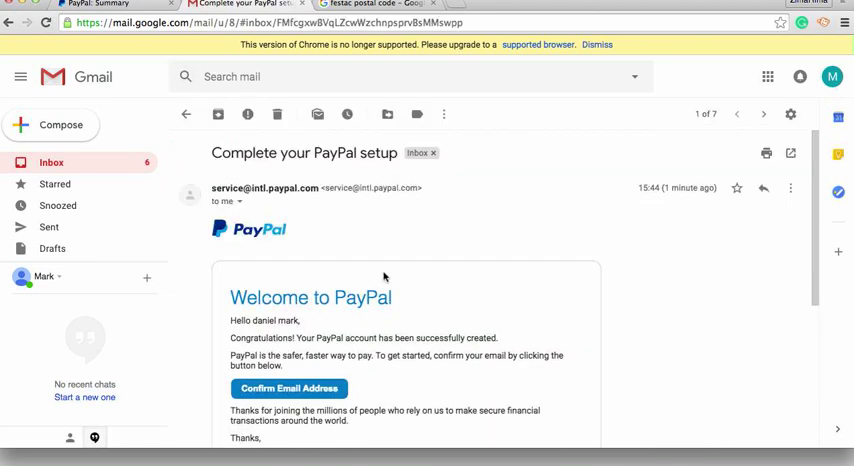
scroll("down", 3)
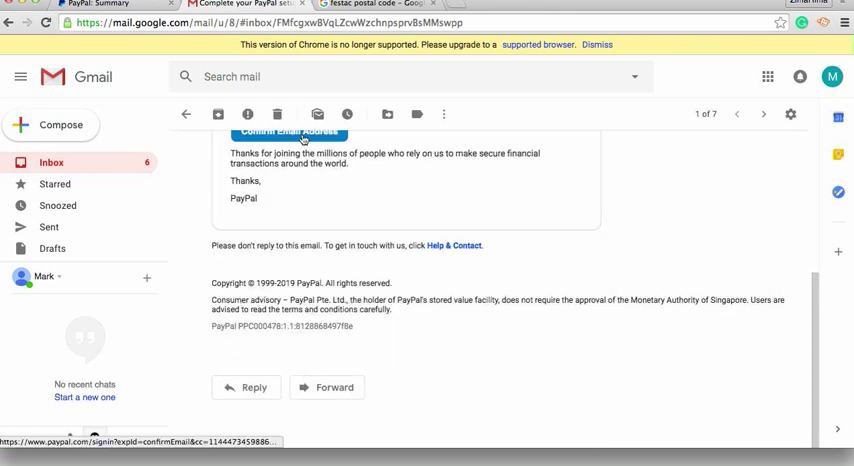
left_click(289, 133)
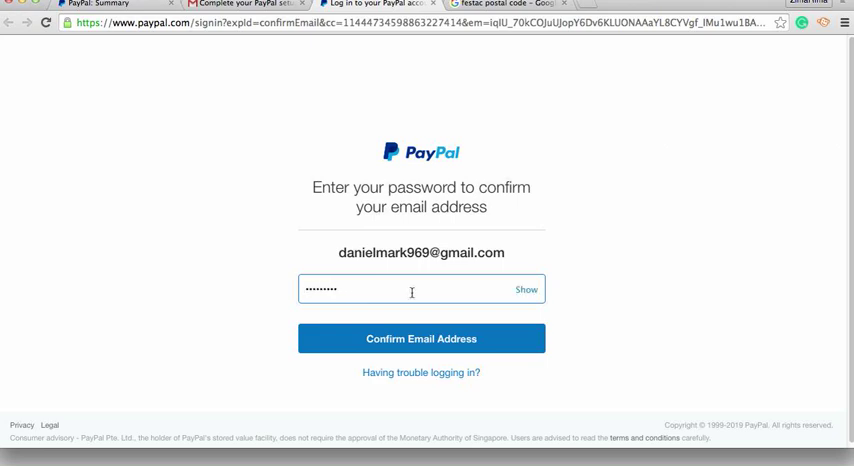
- Submit the account password on the Confirm Email Address page
left_click(420, 338)
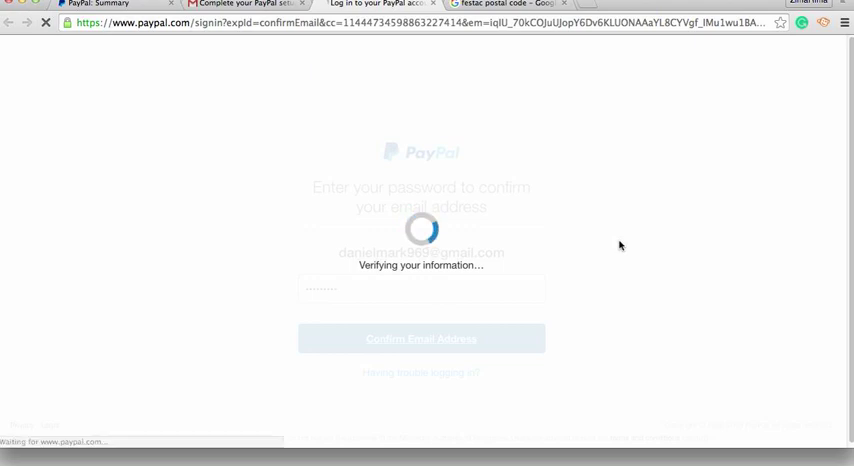
left_click(419, 338)
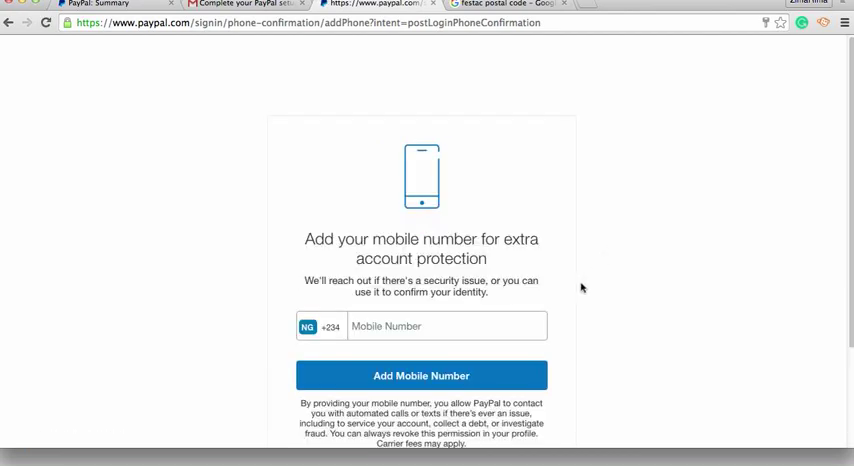
scroll("down", 3)
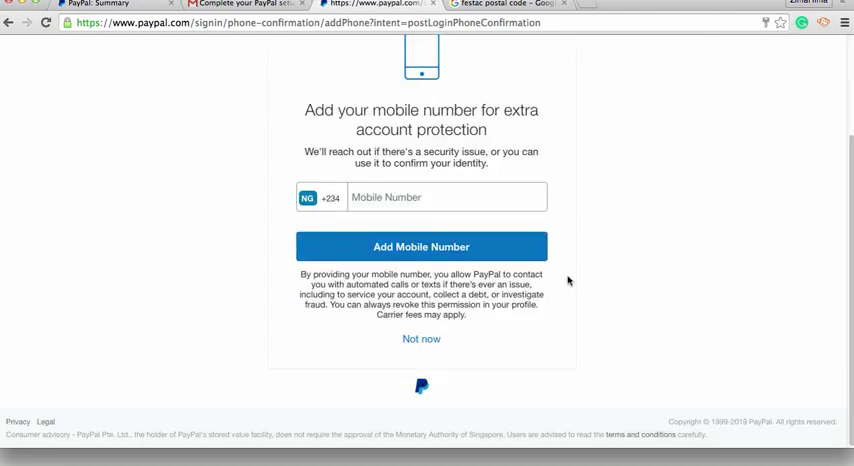
mouse_move(516, 181)
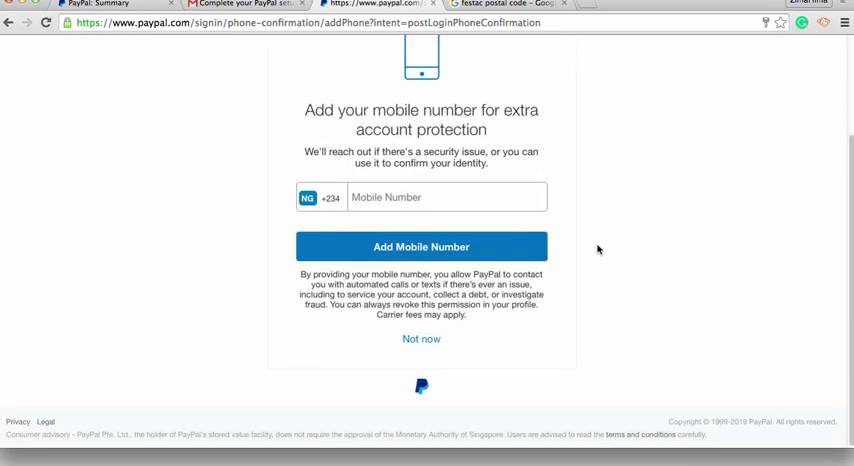
mouse_move(610, 285)
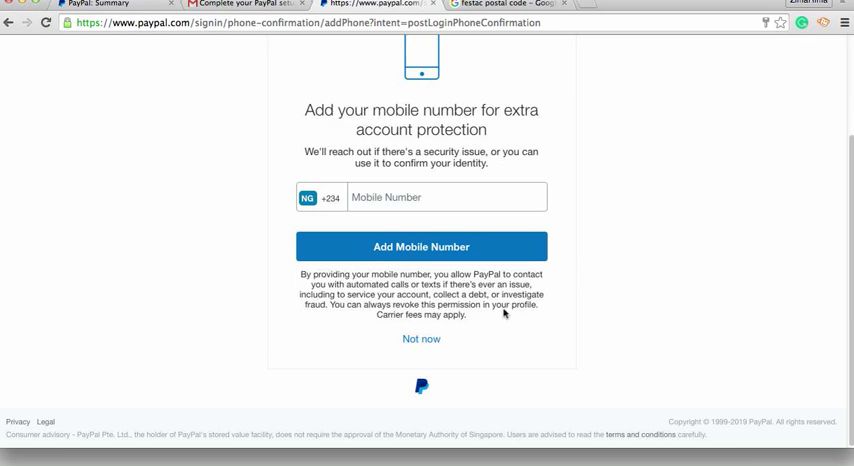
mouse_move(514, 341)
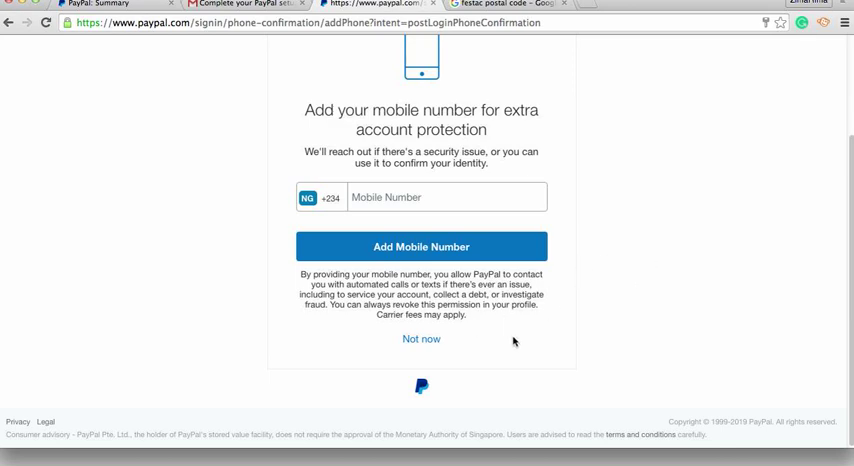
mouse_move(500, 338)
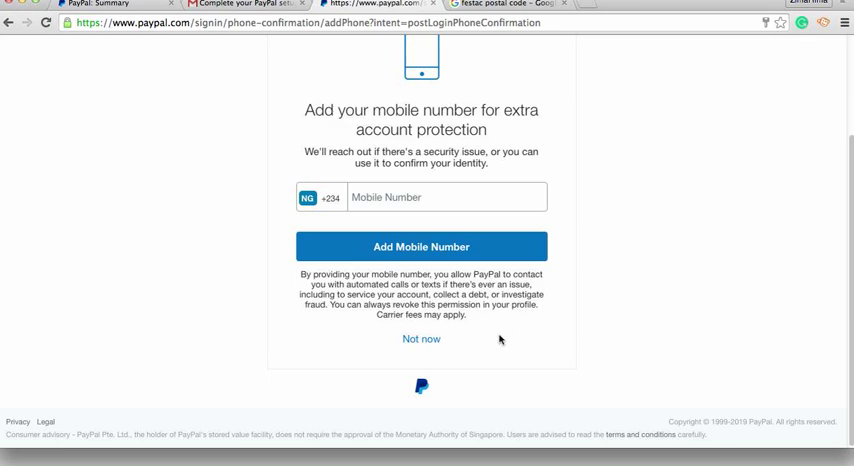
mouse_move(474, 337)
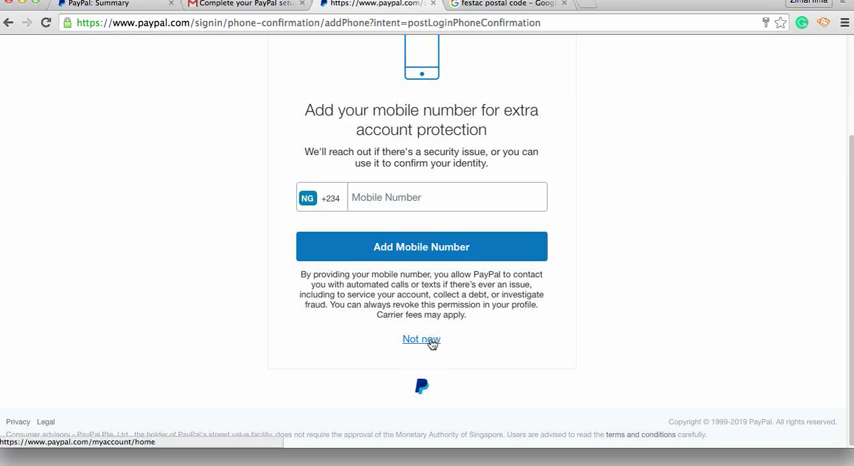
- Decline adding a mobile number and review the Summary's Account created and Email confirmed checks
left_click(419, 339)
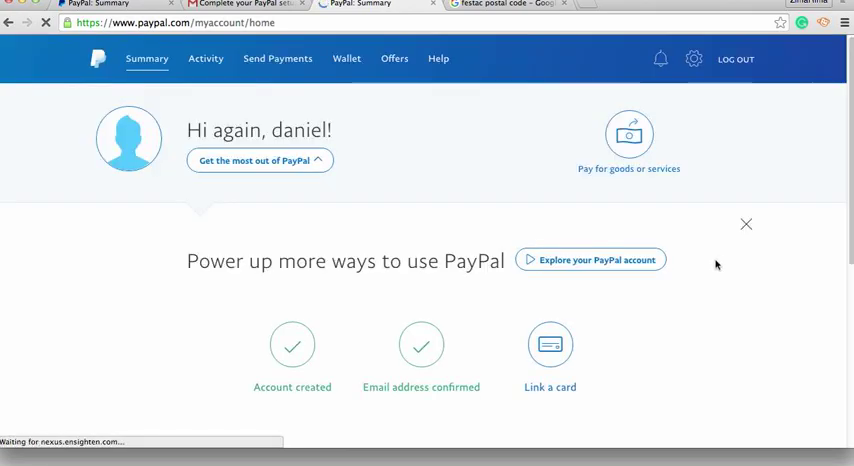
mouse_move(591, 367)
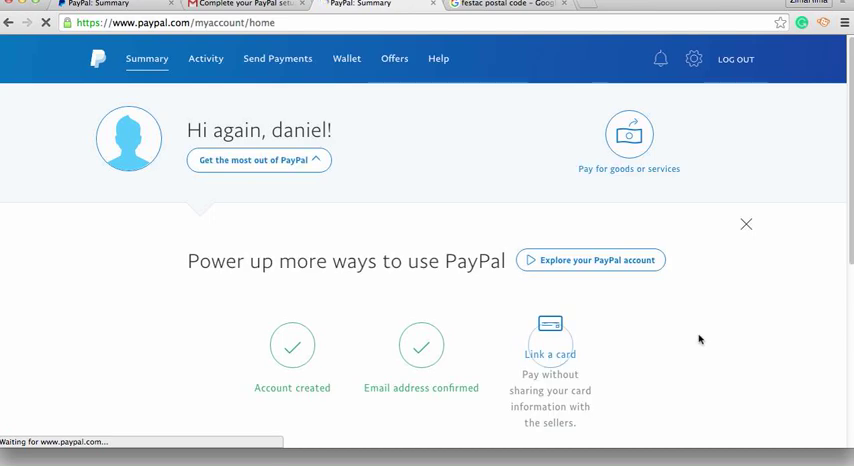
scroll("down", 3)
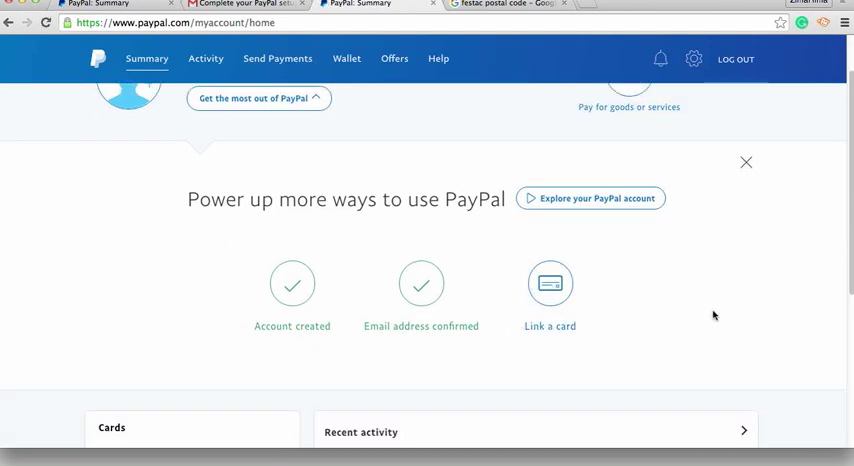
scroll("down", 3)
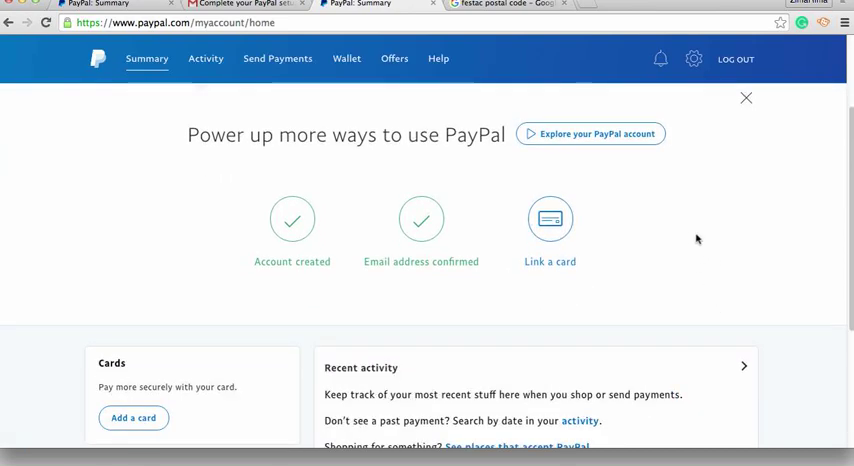
scroll("down", 3)
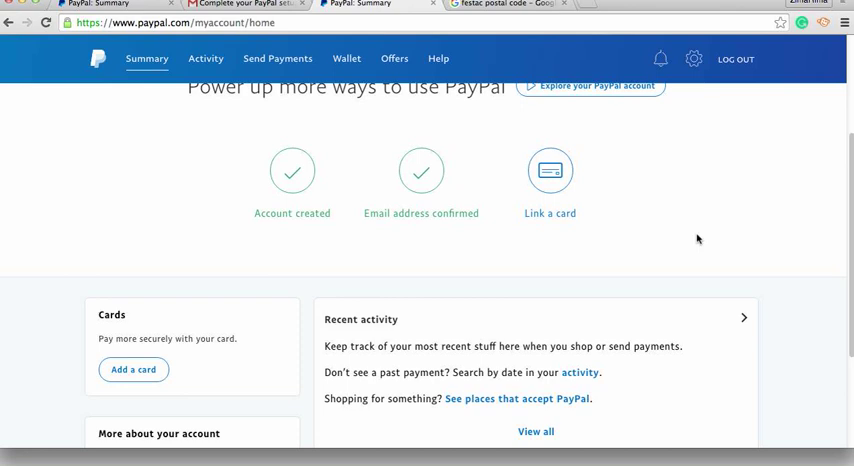
mouse_move(670, 244)
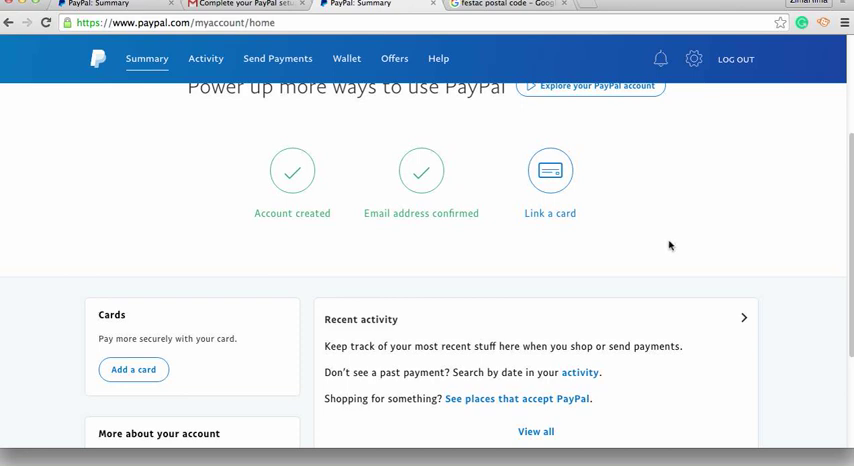
scroll("up", 3)
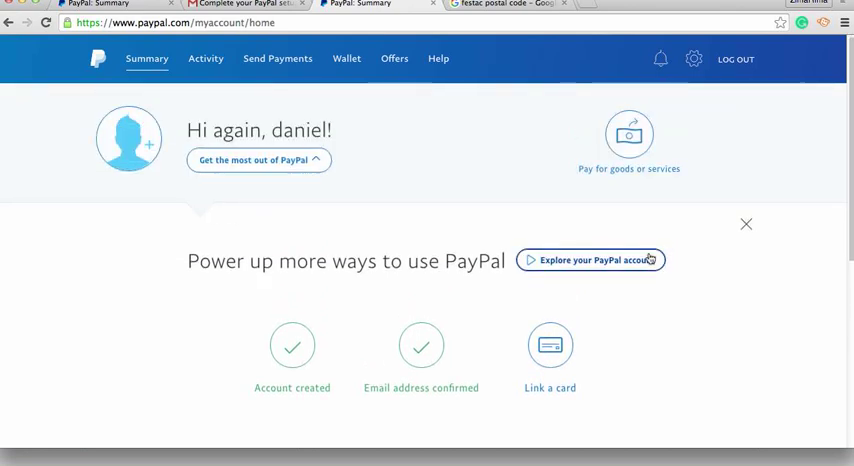
left_click(744, 223)
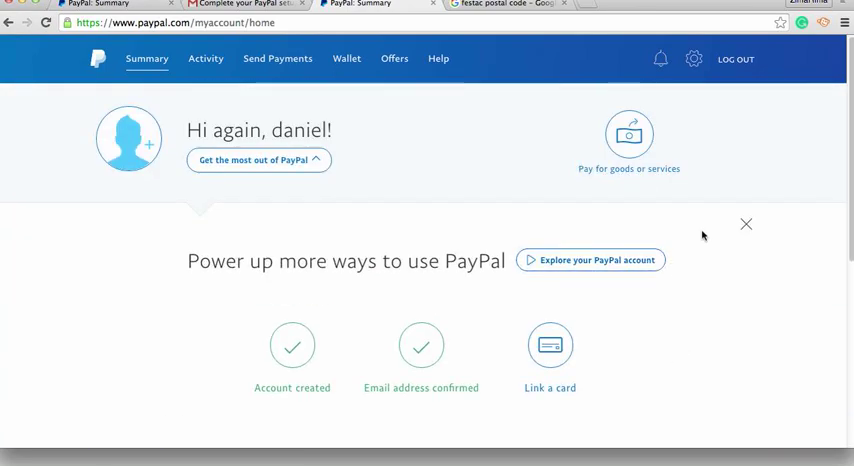
mouse_move(530, 229)
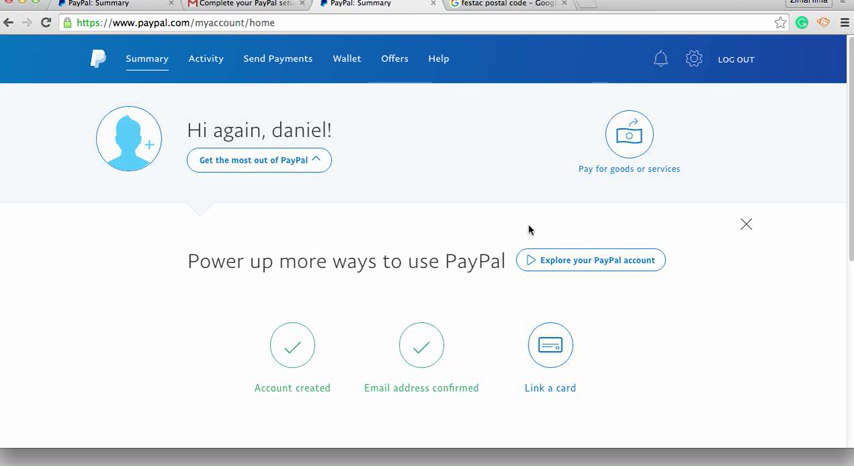
mouse_move(427, 235)
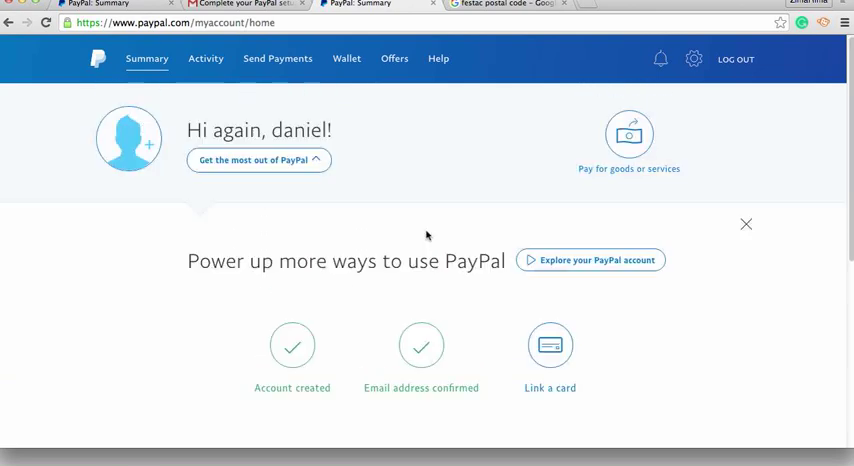
mouse_move(654, 202)
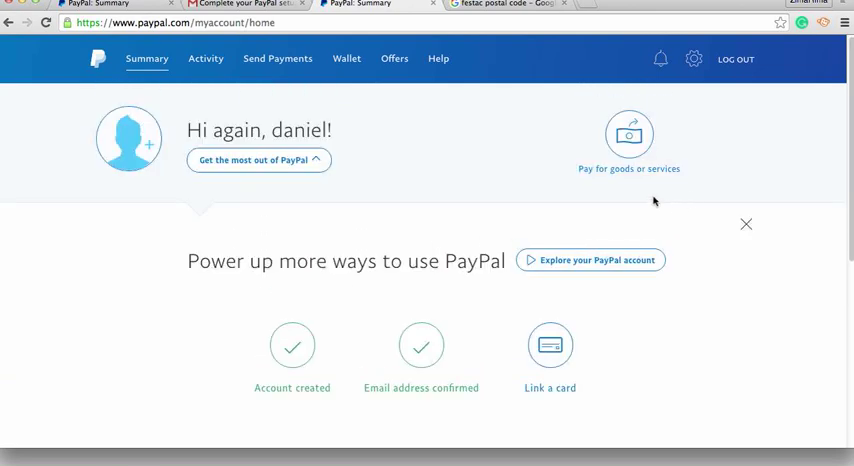
scroll("down", 3)
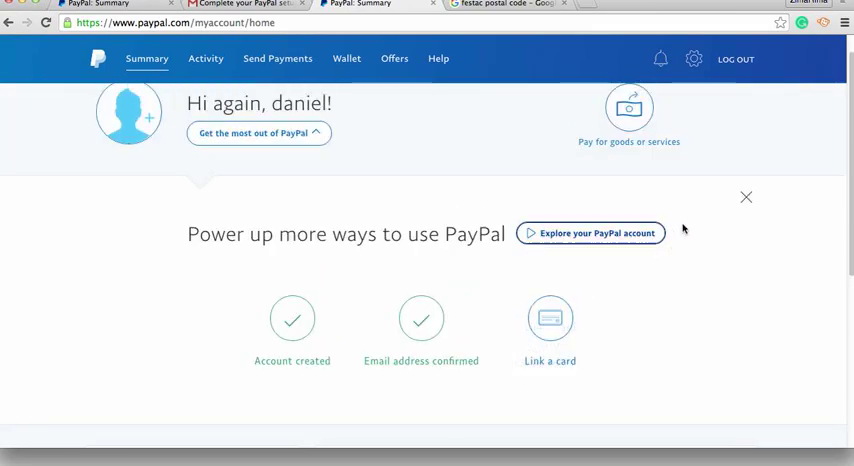
mouse_move(679, 228)
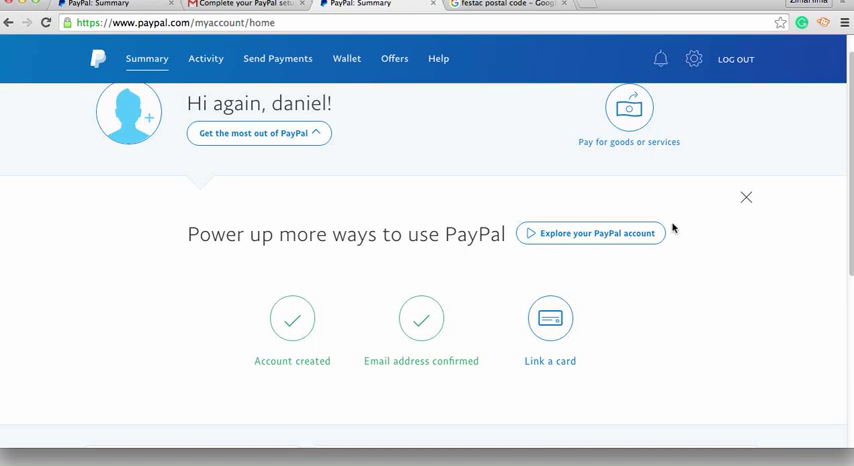
mouse_move(678, 222)
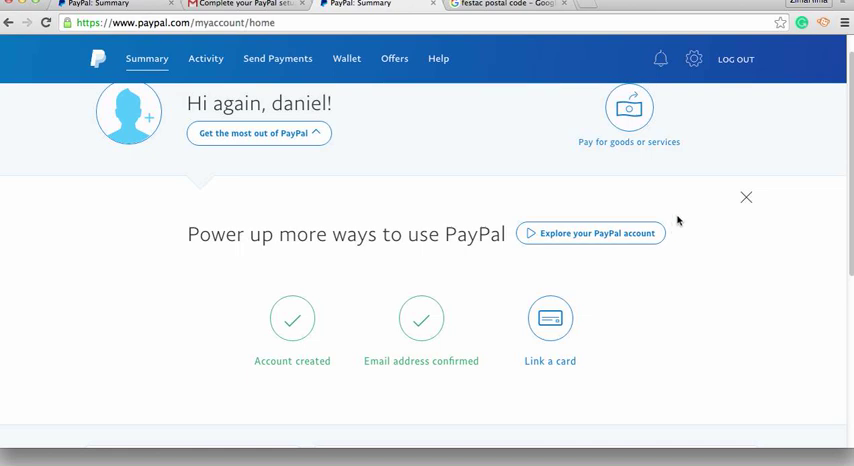
mouse_move(682, 217)
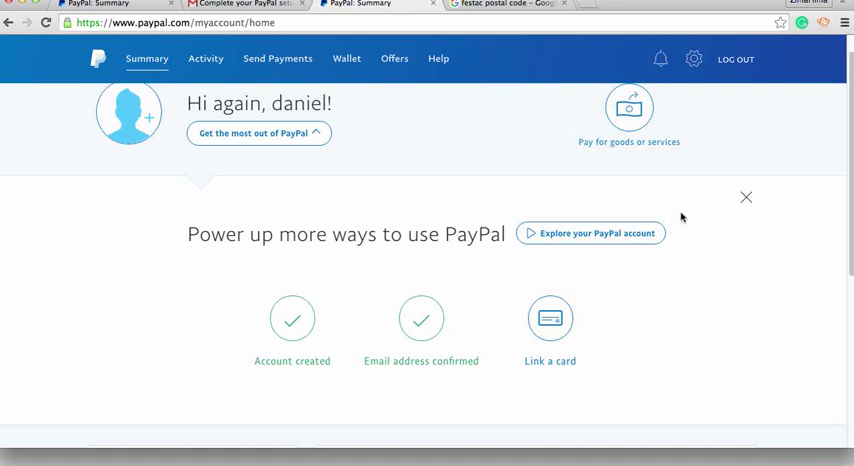
mouse_move(685, 342)
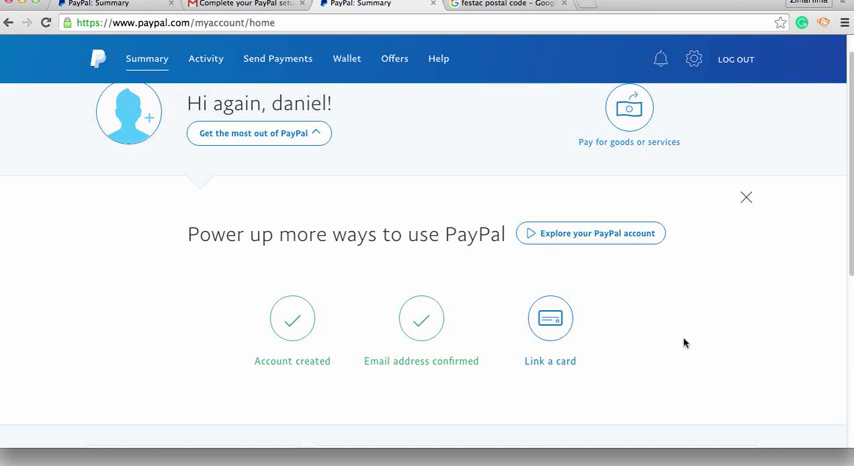